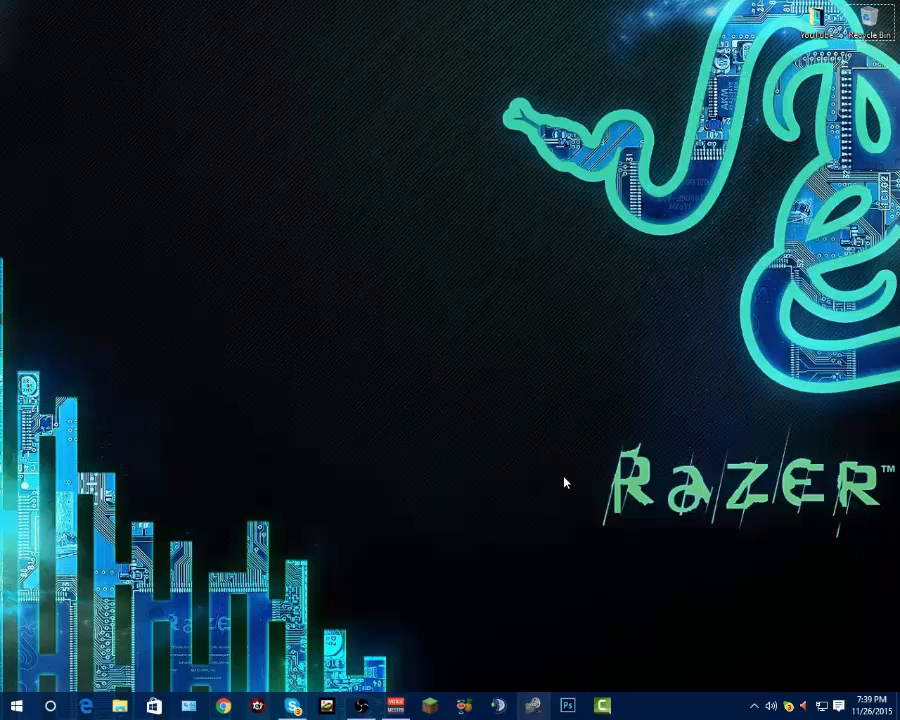
mouse_move(530, 200)
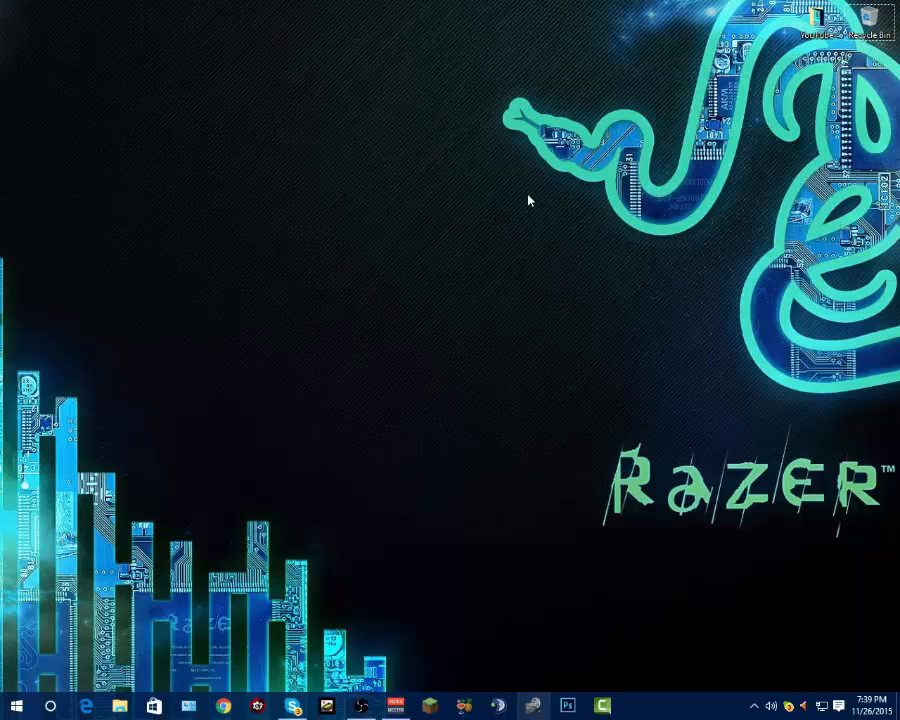
mouse_move(260, 148)
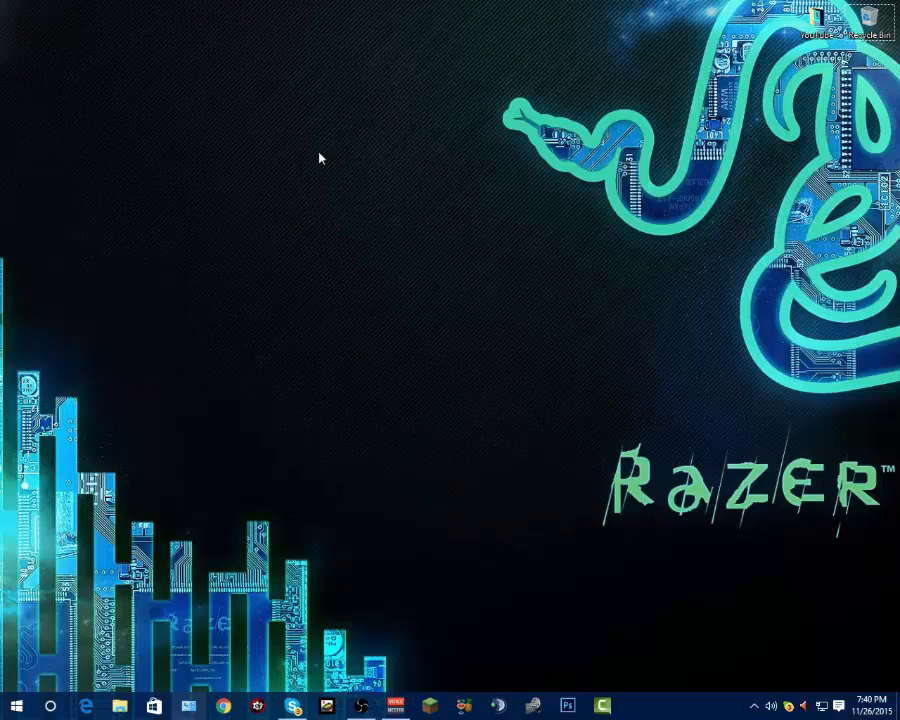
mouse_move(352, 468)
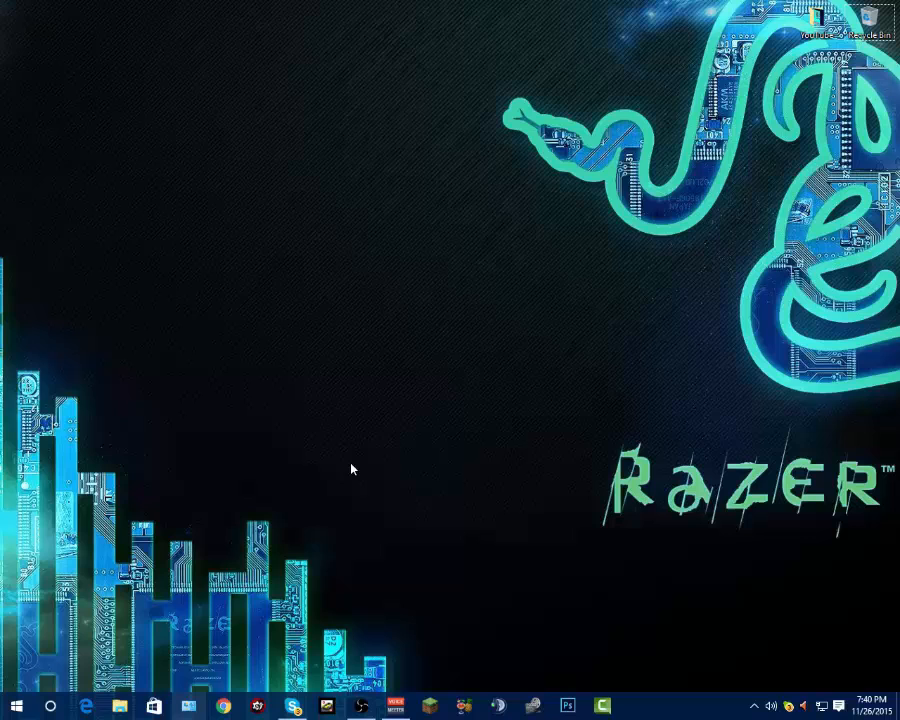
- Run %temp% from the Run dialog to open the user's Temp folder in File Explorer
click(16, 708)
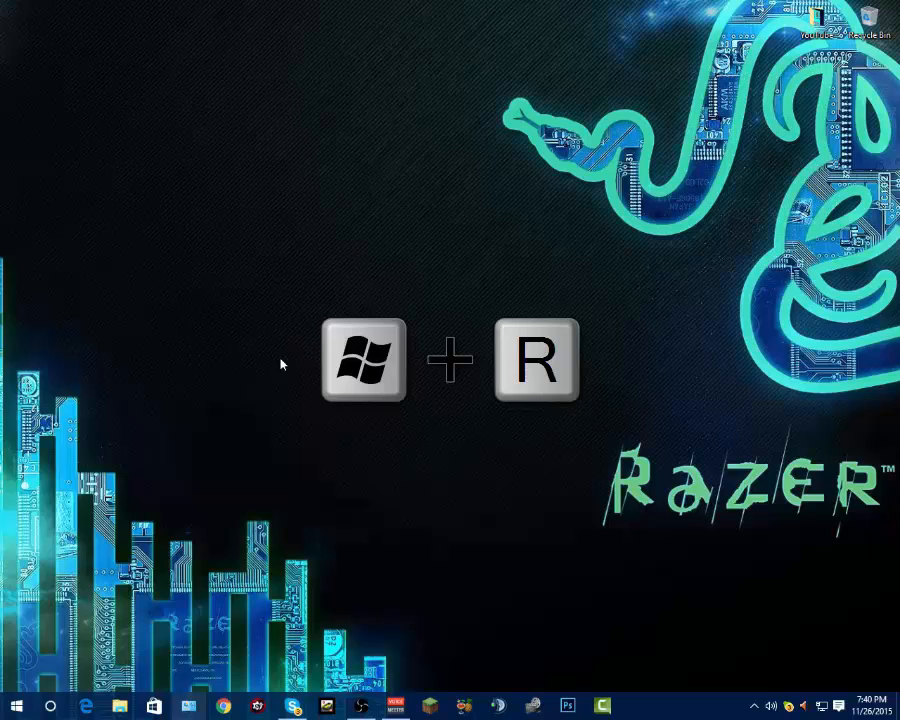
key(Win+r)
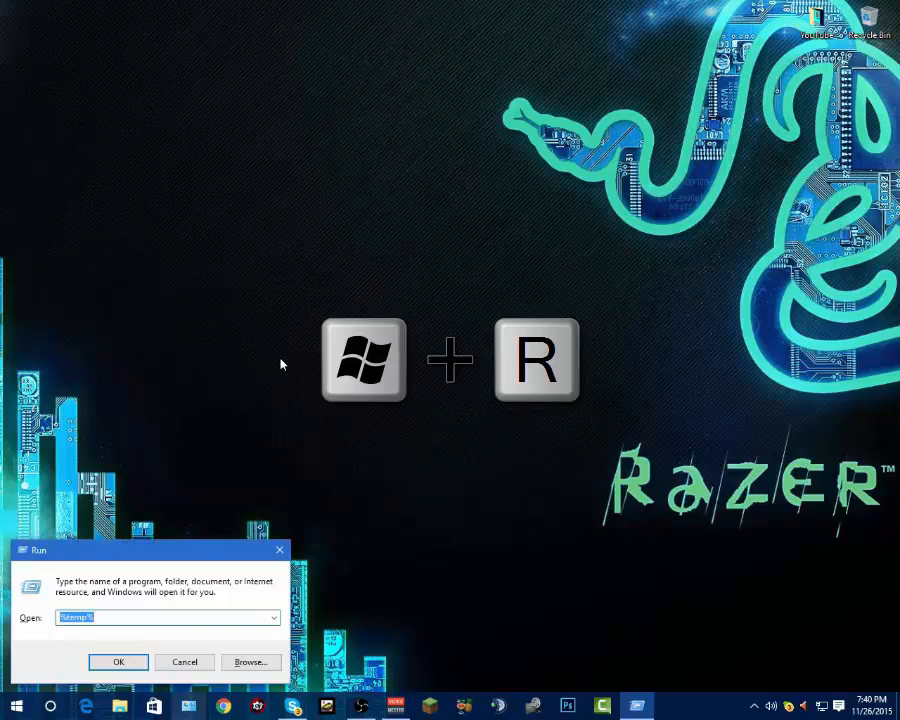
drag(150, 550, 340, 456)
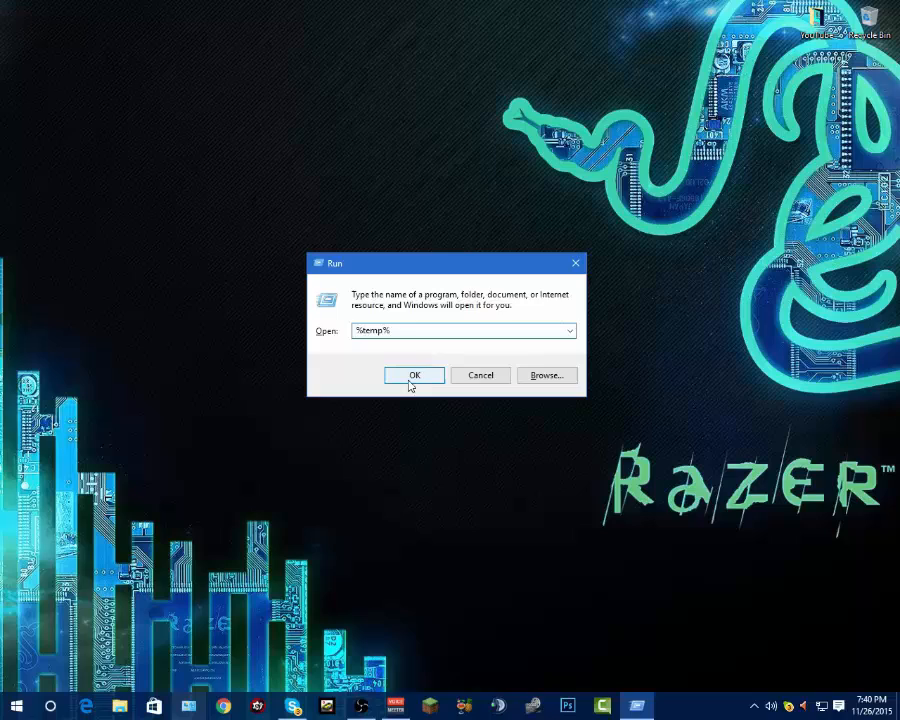
click(414, 376)
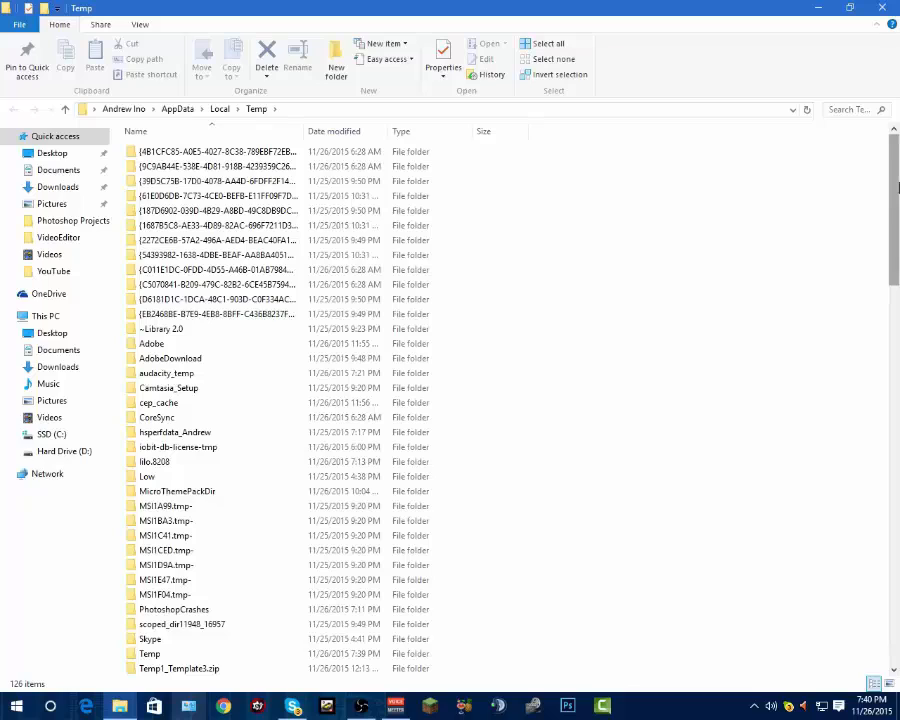
mouse_move(628, 8)
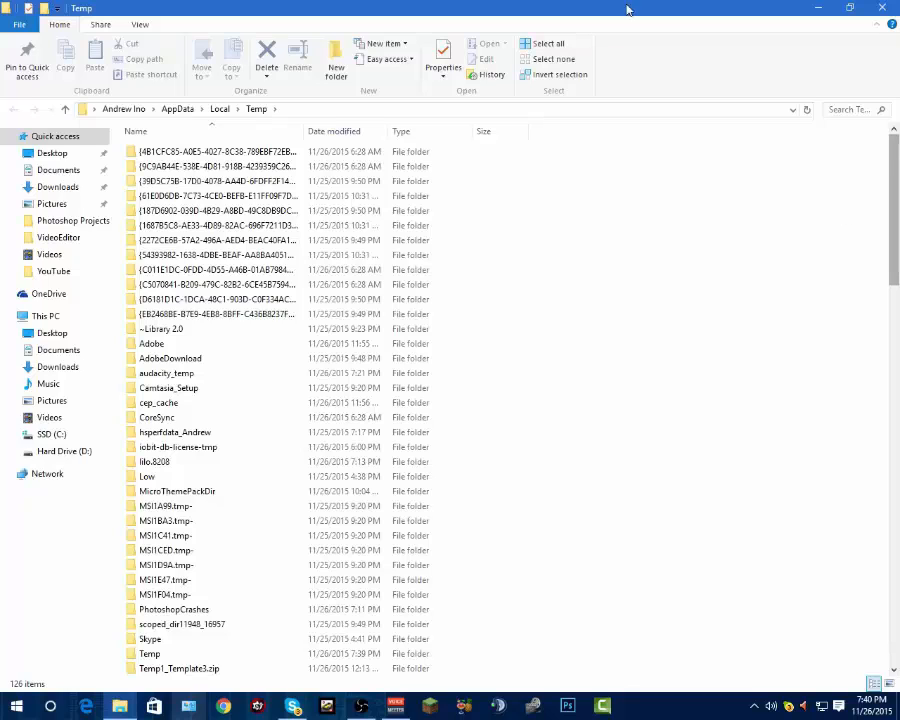
mouse_move(696, 338)
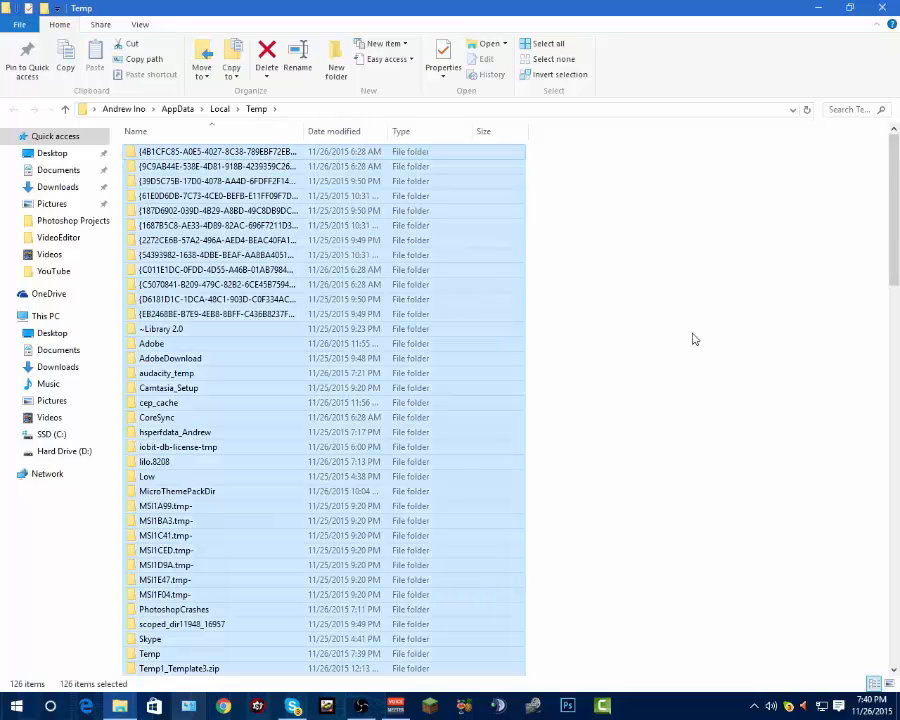
- Delete all Temp items to the Recycle Bin, skipping every in-use item
click(266, 50)
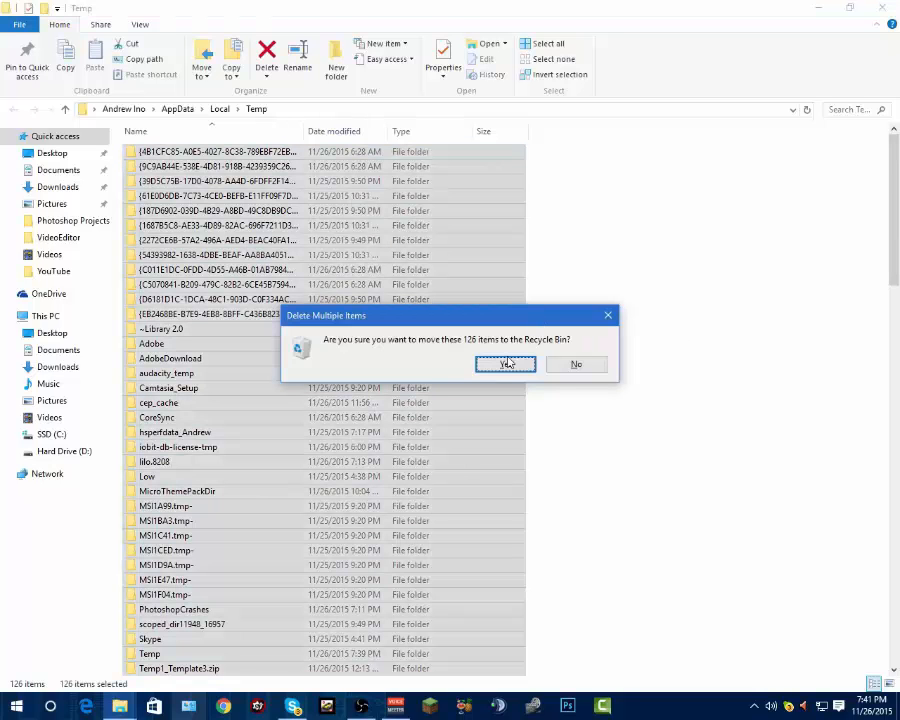
click(504, 364)
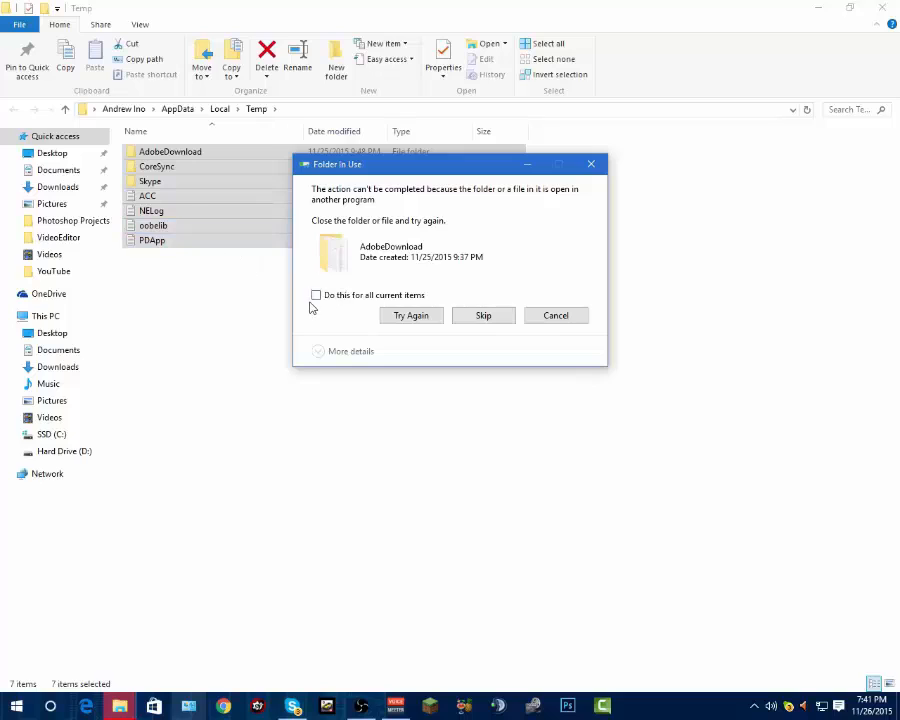
click(316, 296)
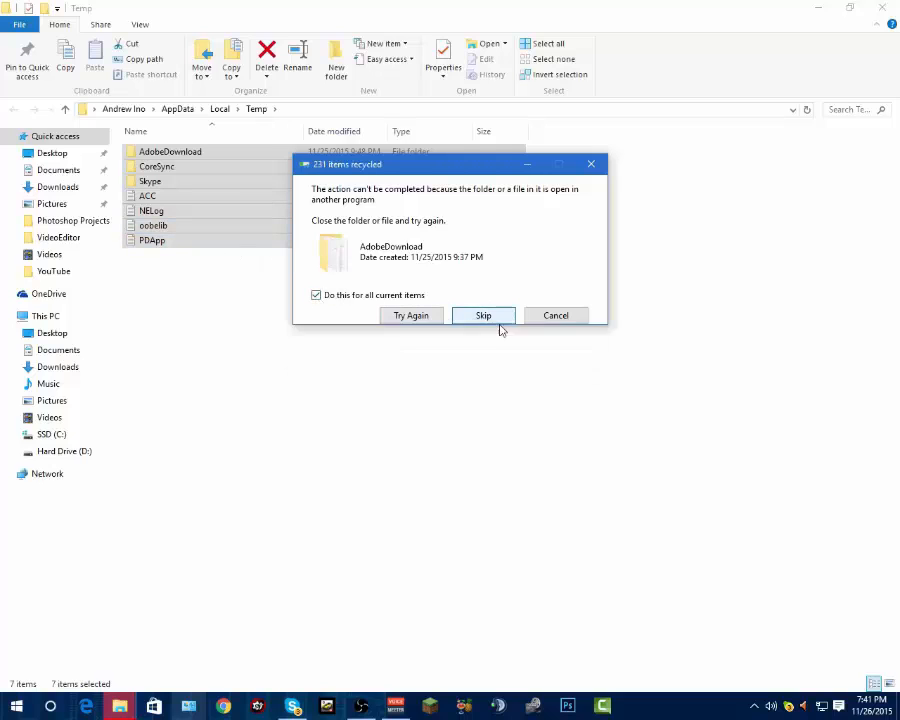
click(482, 316)
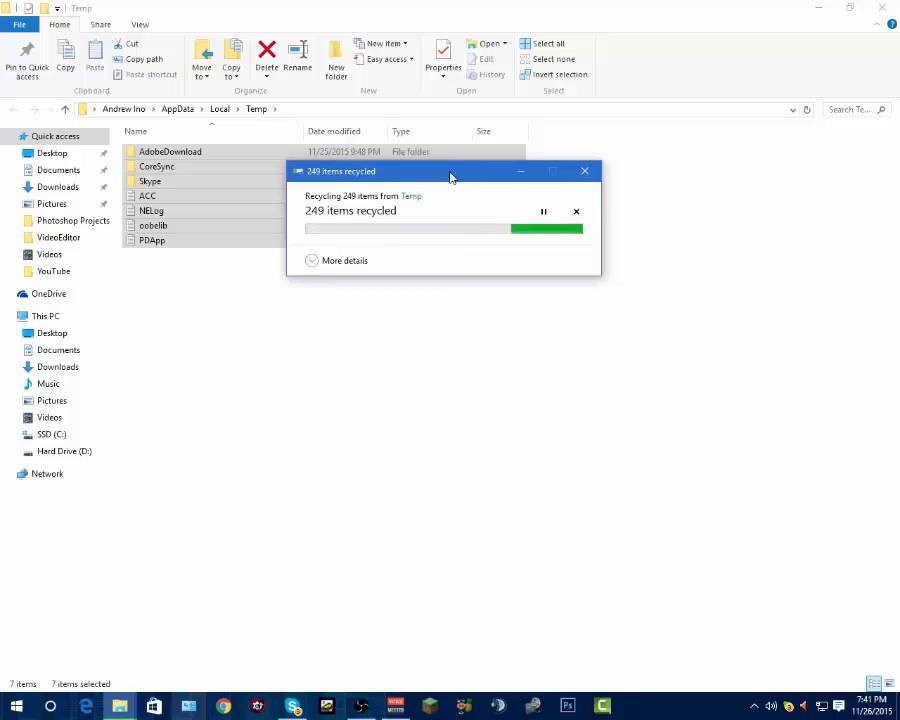
mouse_move(470, 184)
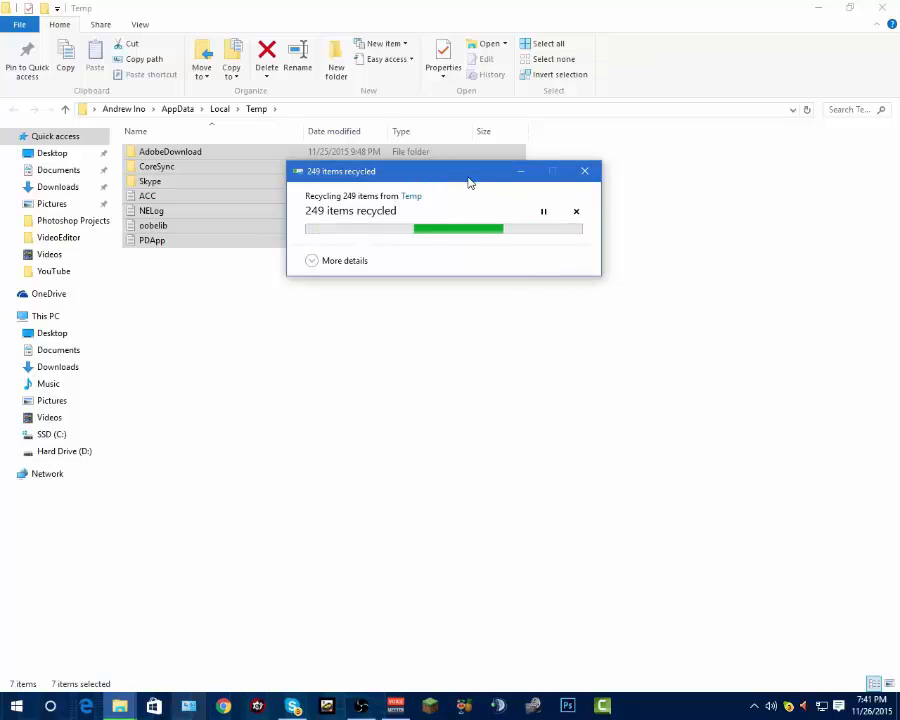
- Move the recycling progress box aside and close the Temp folder window
drag(466, 170, 428, 248)
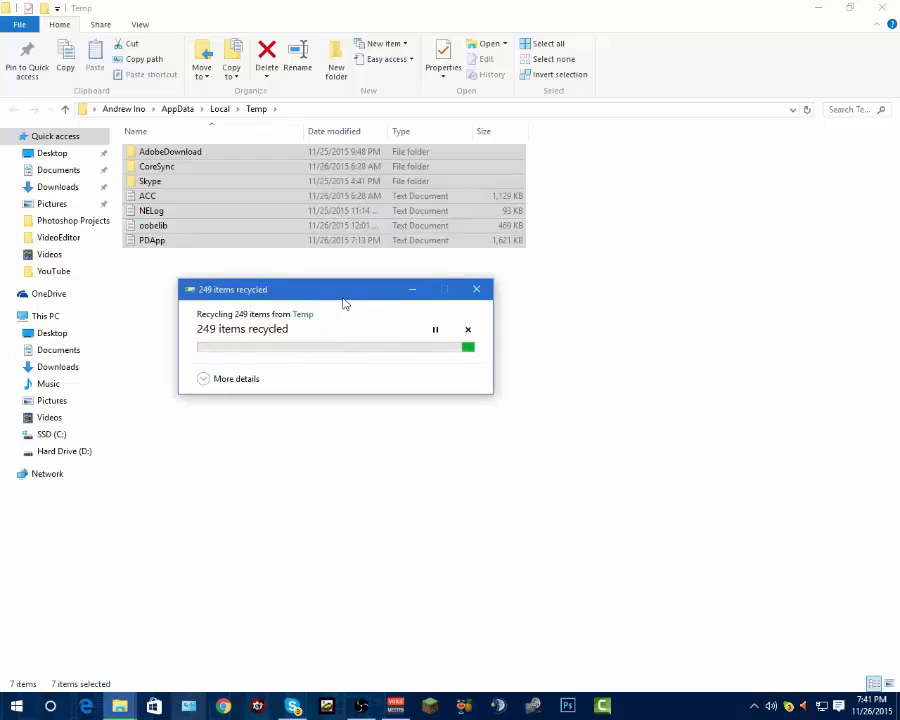
click(236, 378)
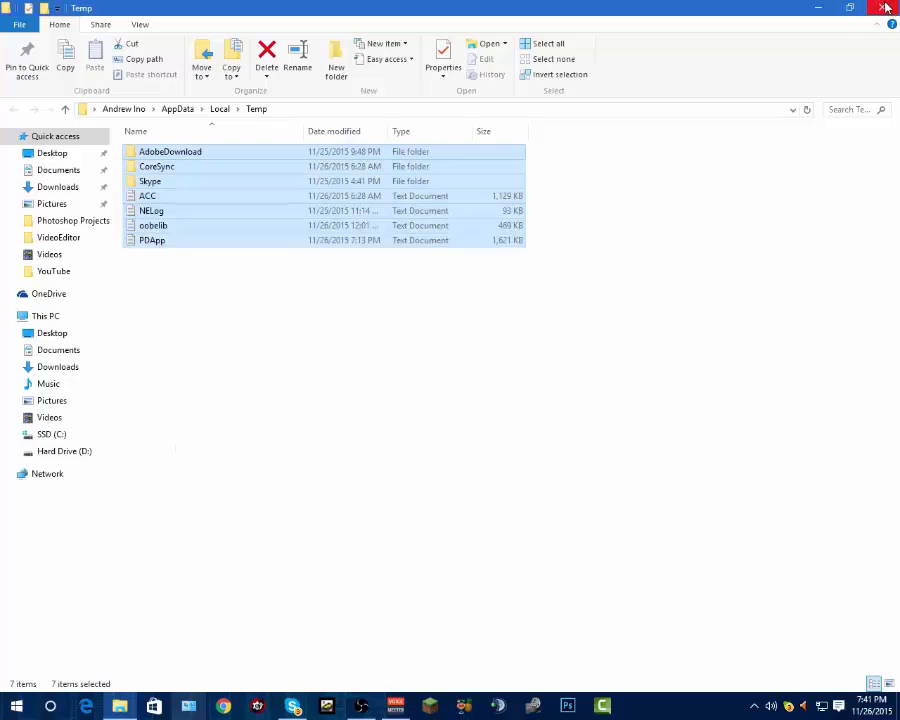
click(884, 8)
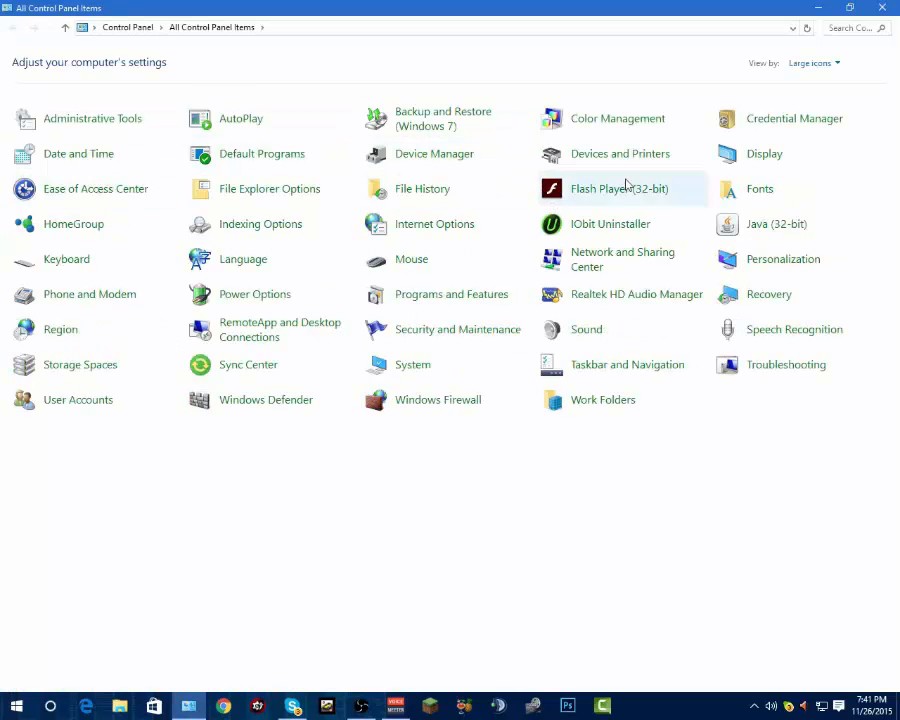
mouse_move(818, 76)
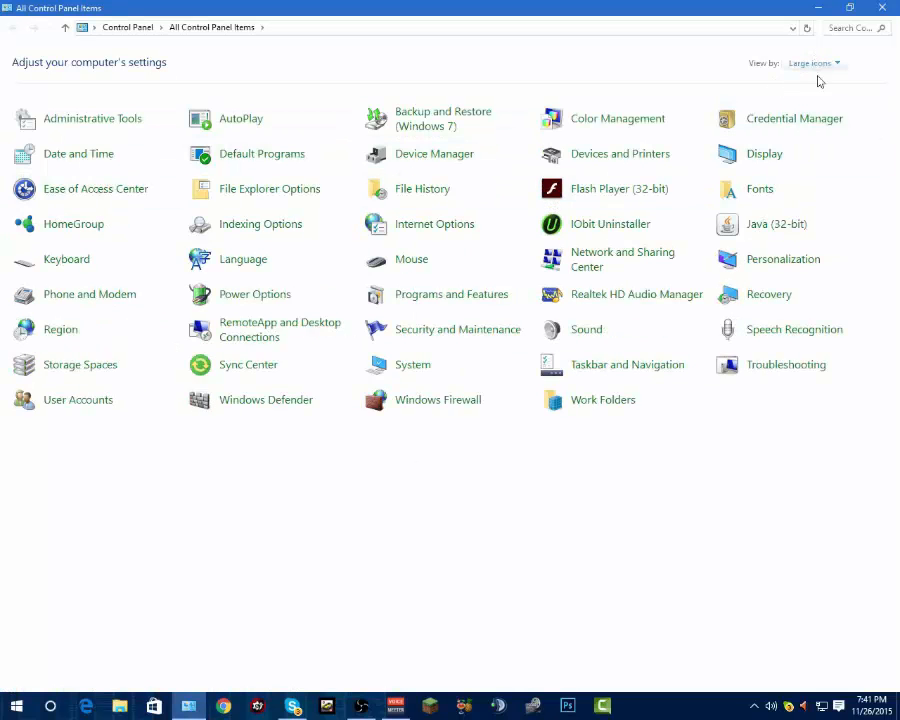
mouse_move(810, 78)
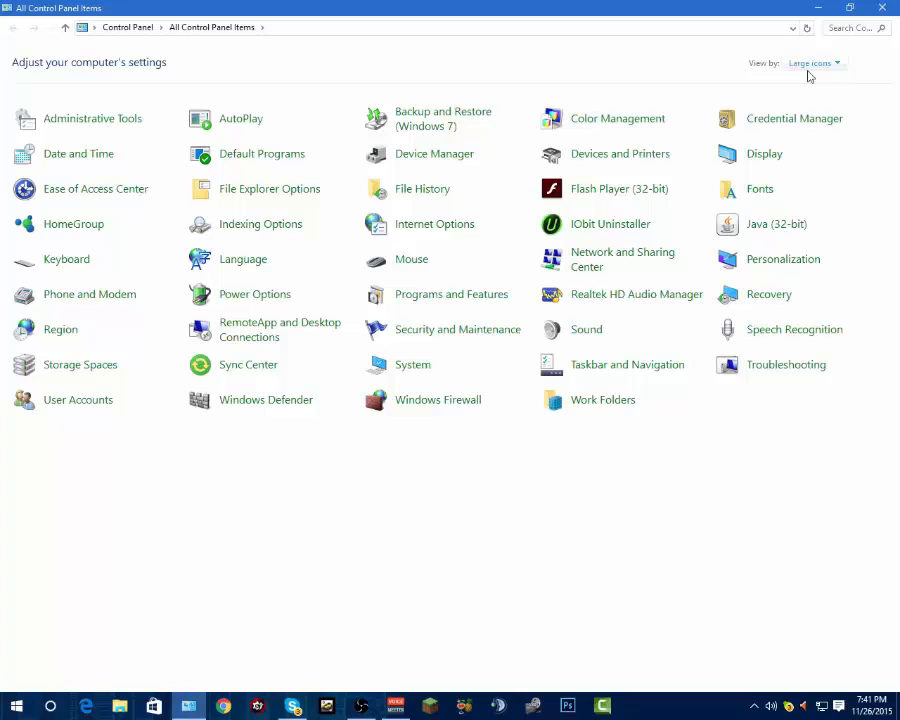
- Show Control Panel as Large icons and go into Programs and Features
click(812, 62)
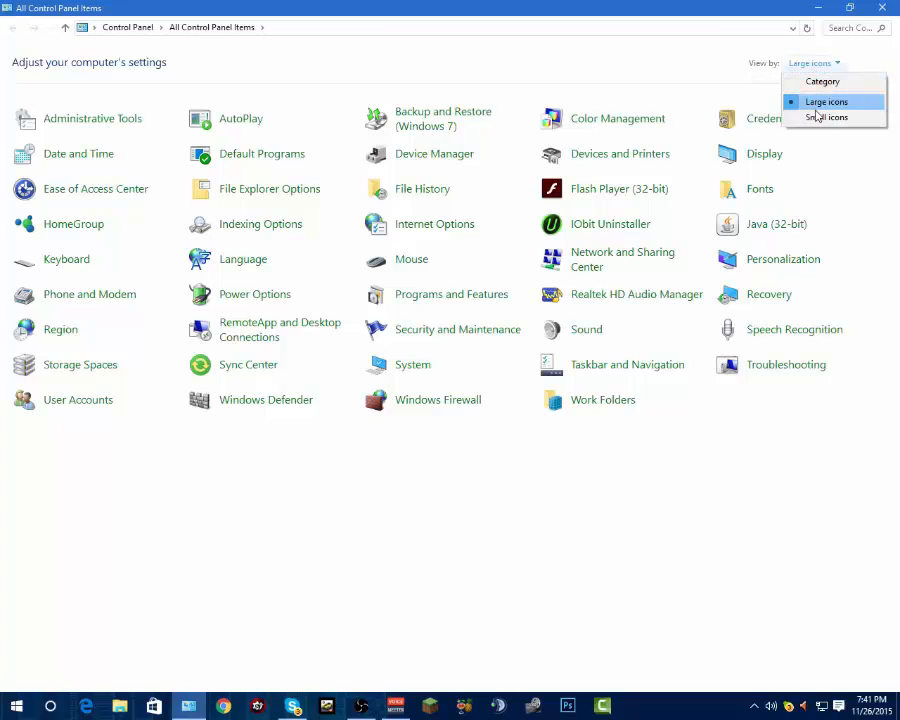
click(822, 80)
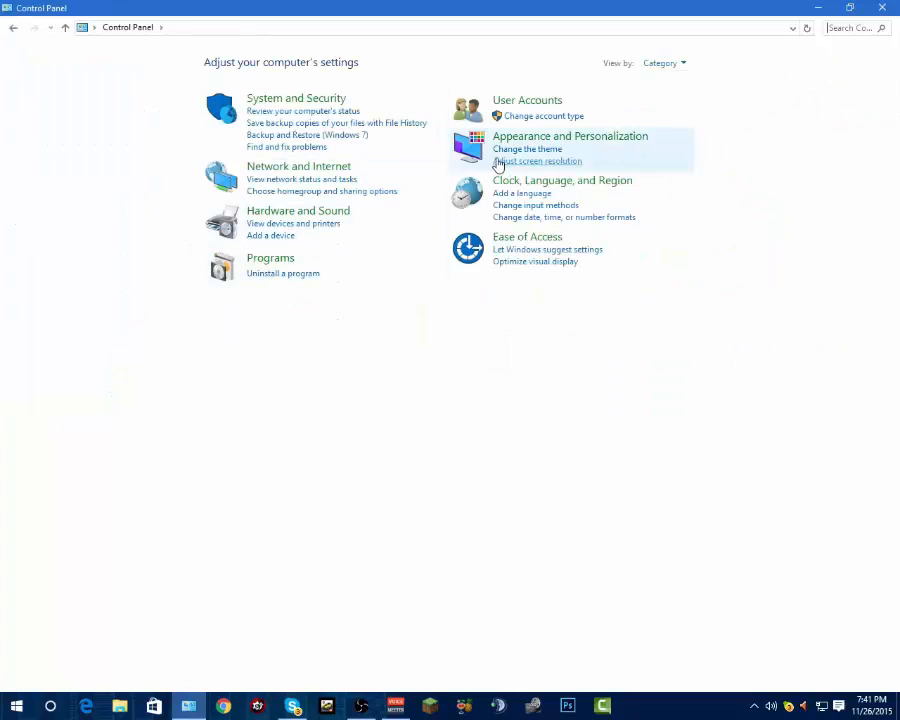
click(664, 62)
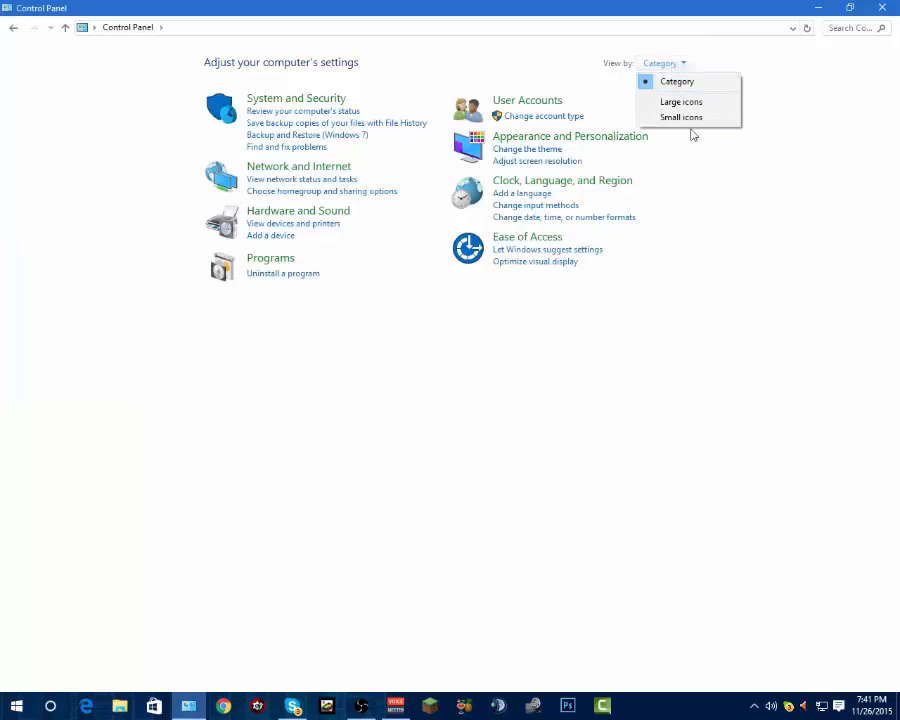
click(680, 100)
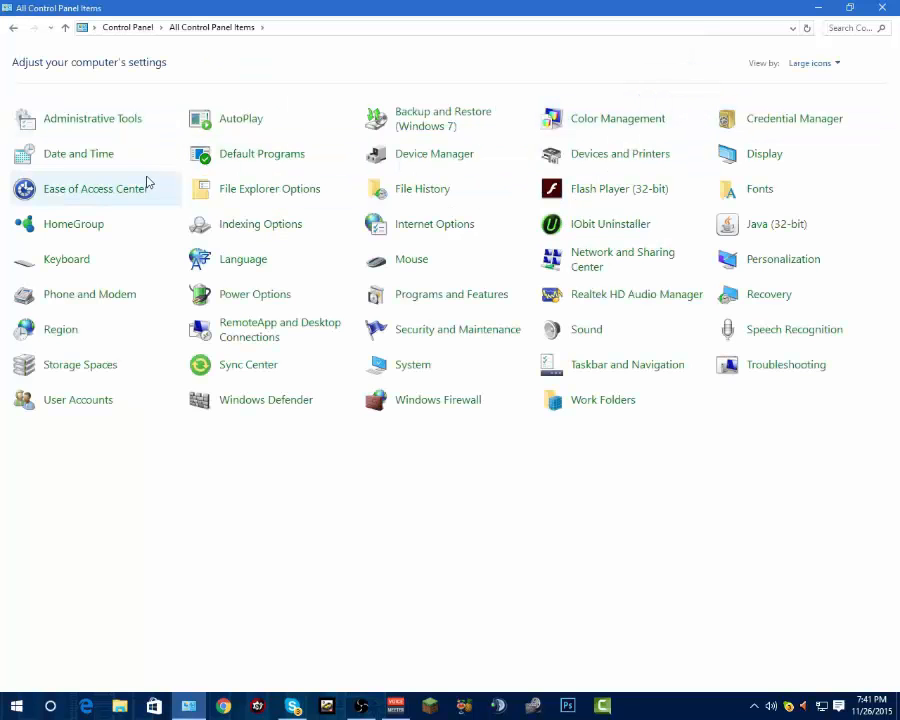
mouse_move(92, 118)
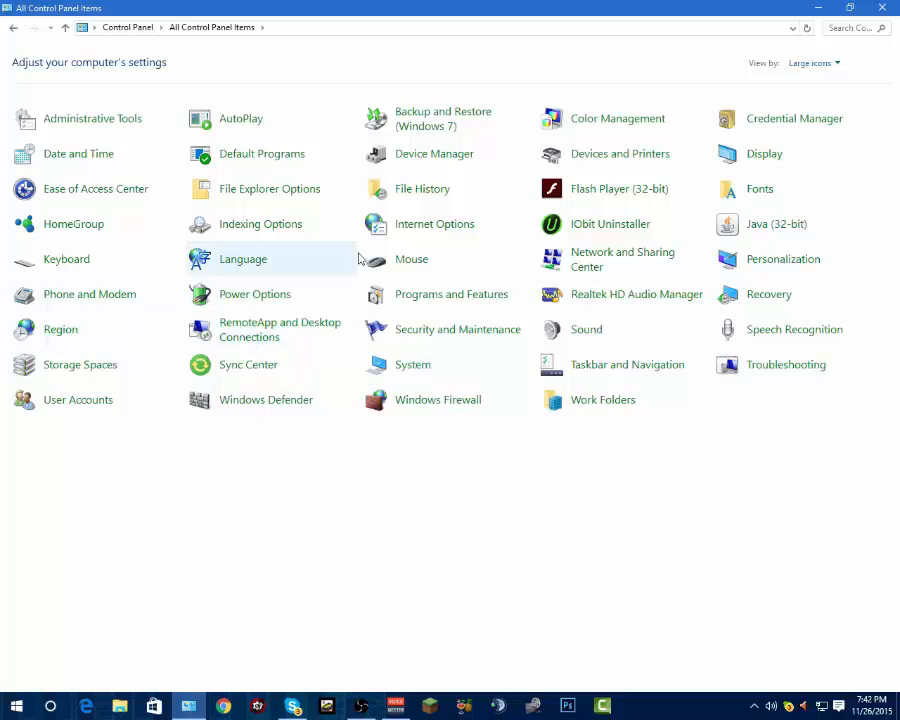
click(452, 294)
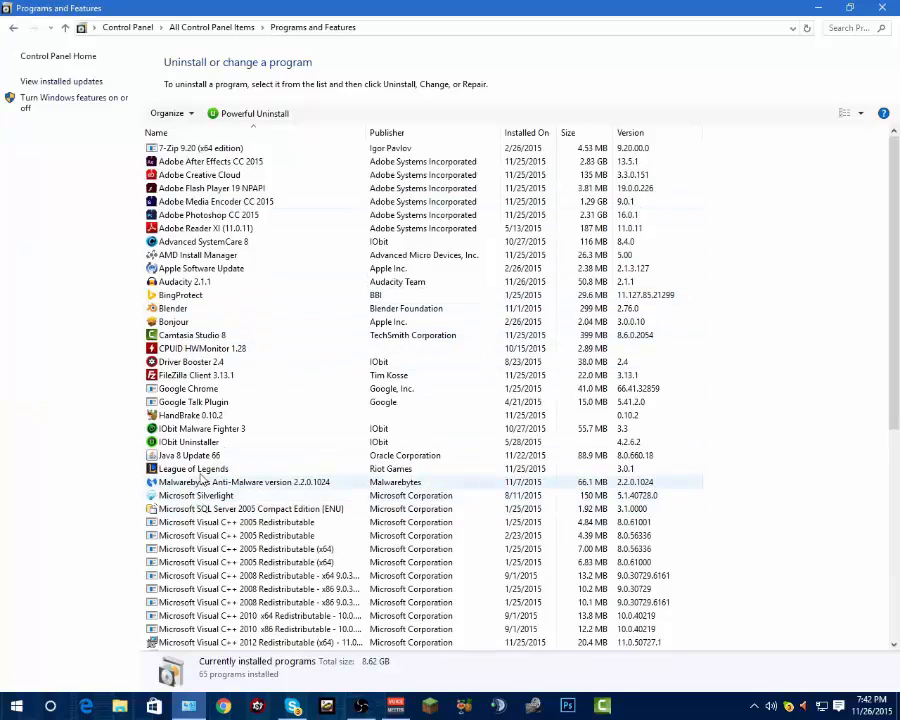
- Review the installed programs list and return to All Control Panel Items
click(200, 148)
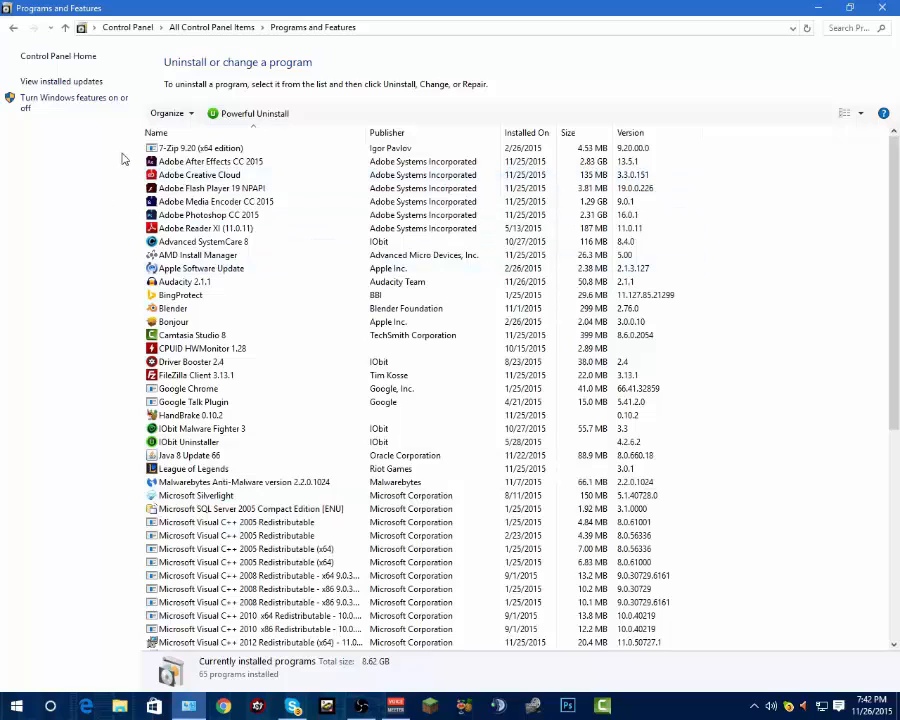
mouse_move(14, 28)
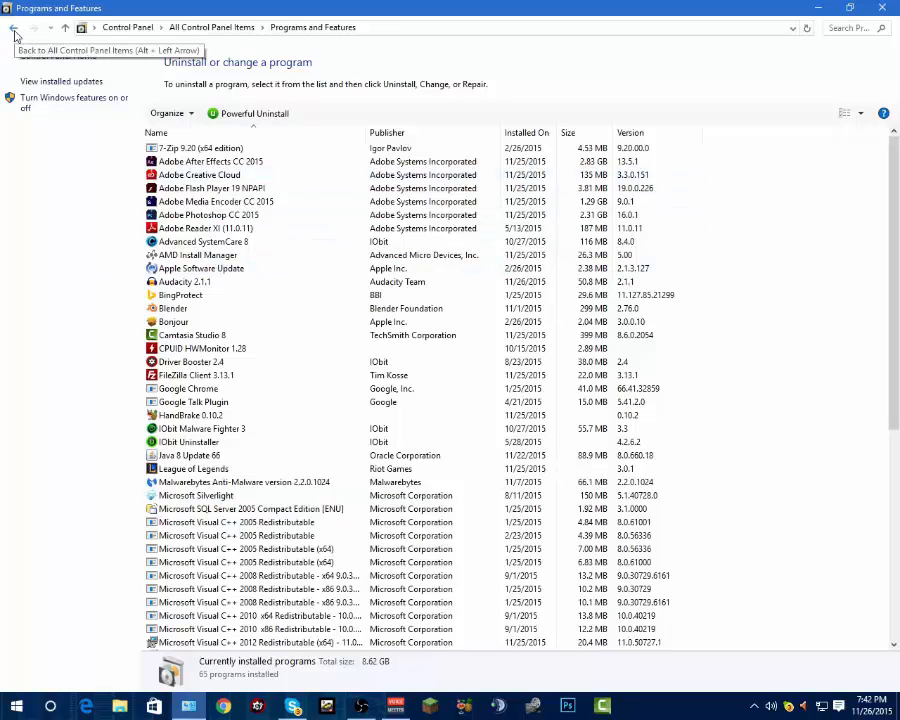
click(14, 28)
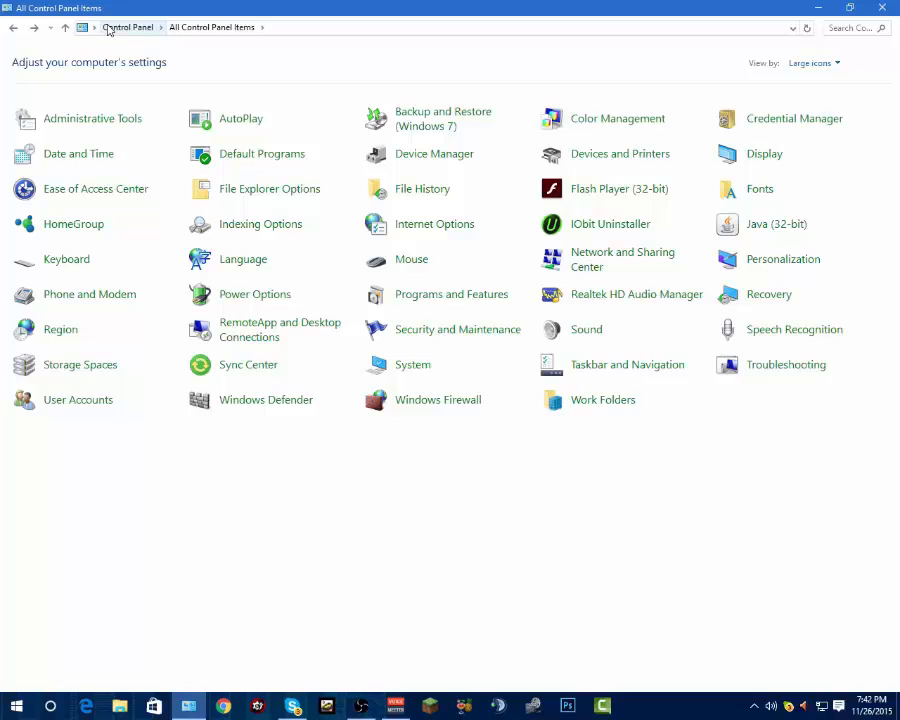
mouse_move(260, 224)
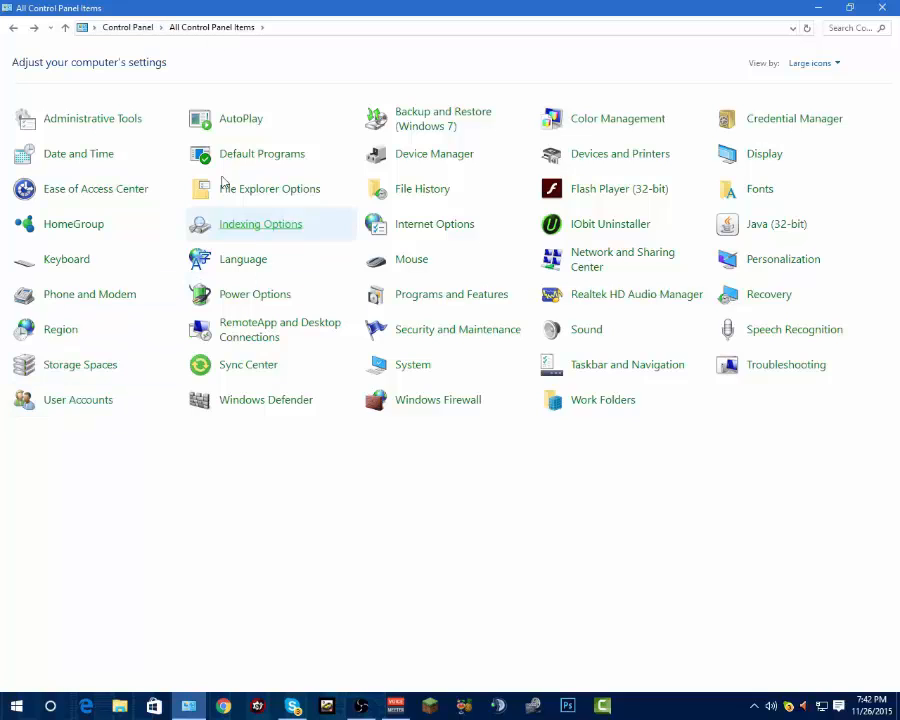
mouse_move(438, 400)
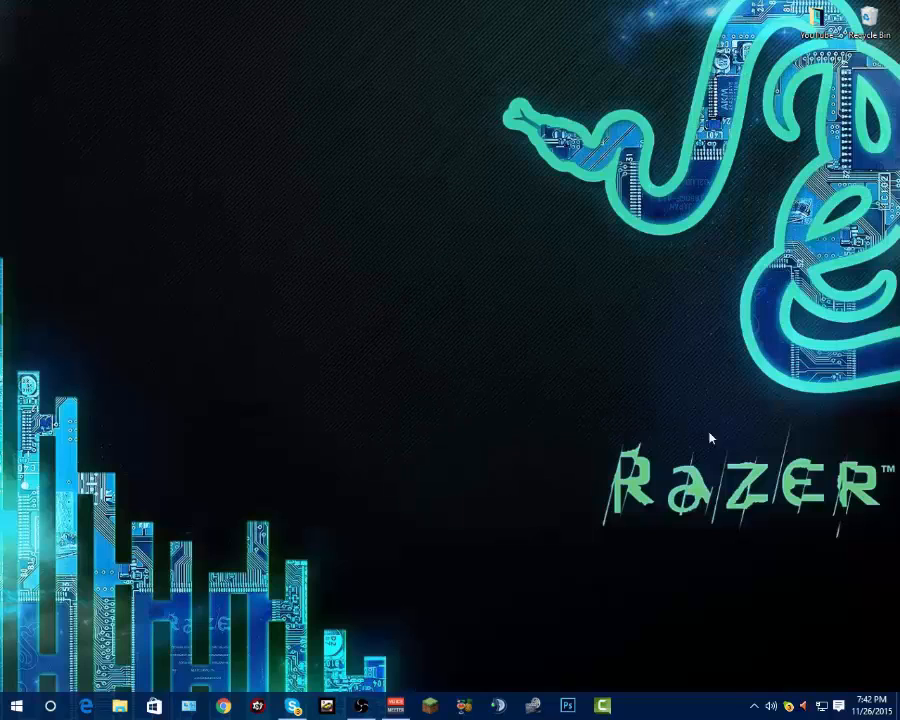
mouse_move(668, 598)
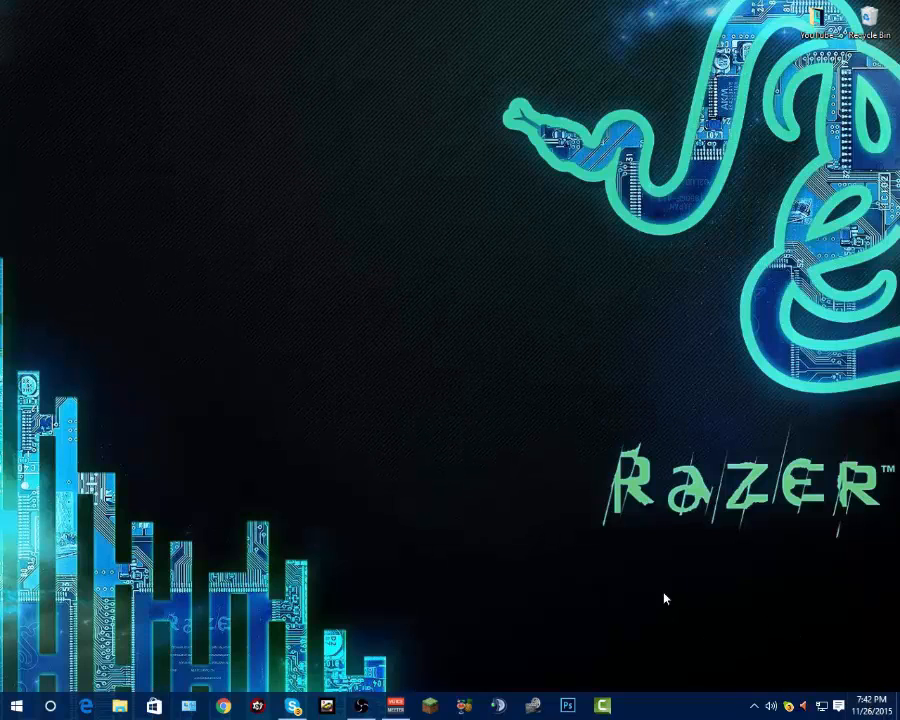
- Launch Task Manager from the taskbar and show its Startup list
right_click(700, 704)
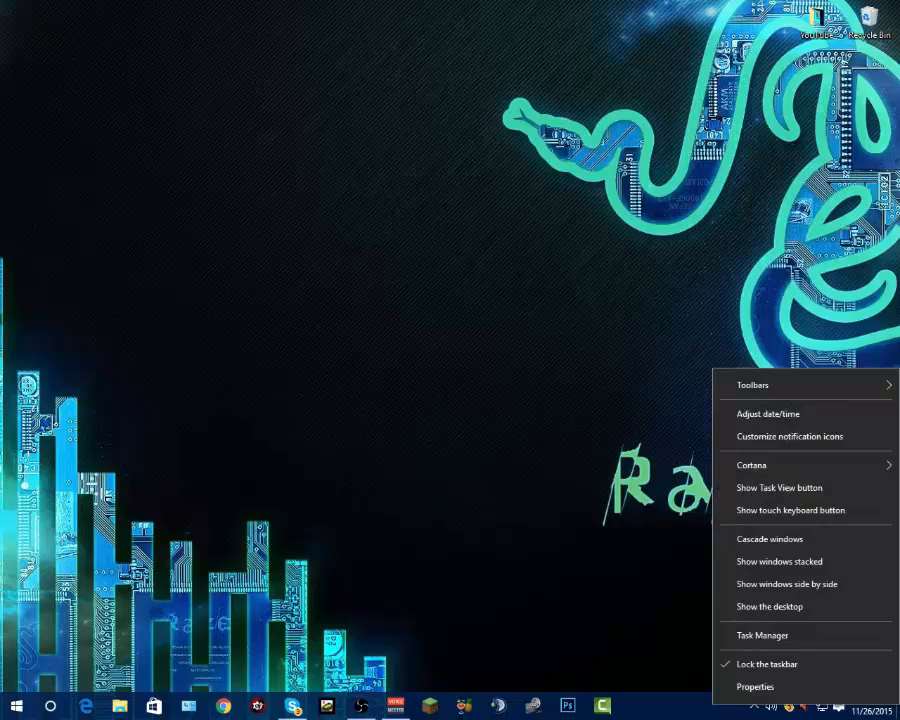
click(762, 636)
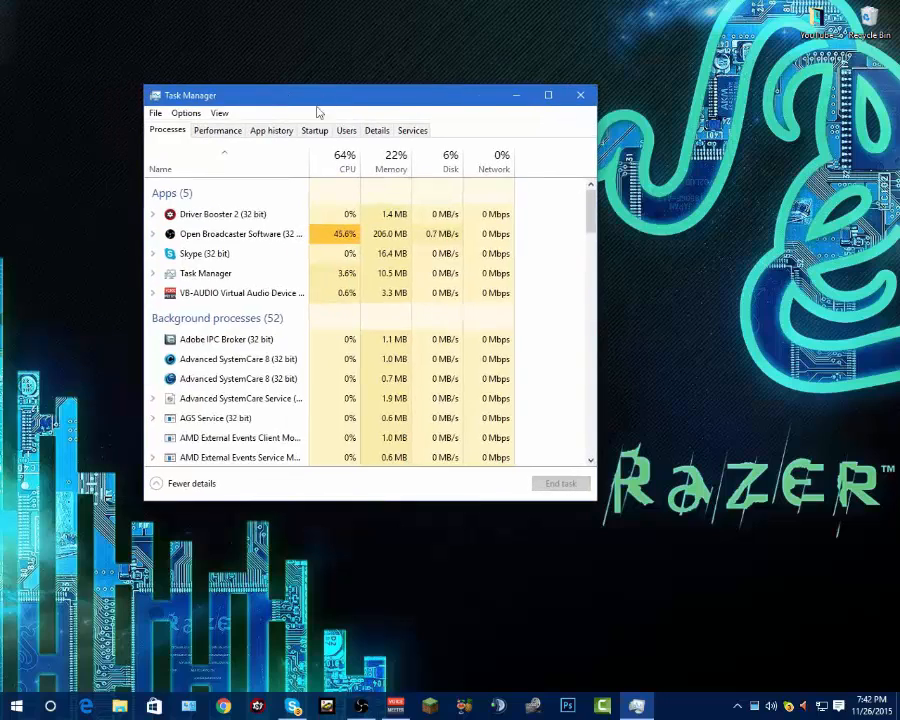
click(314, 130)
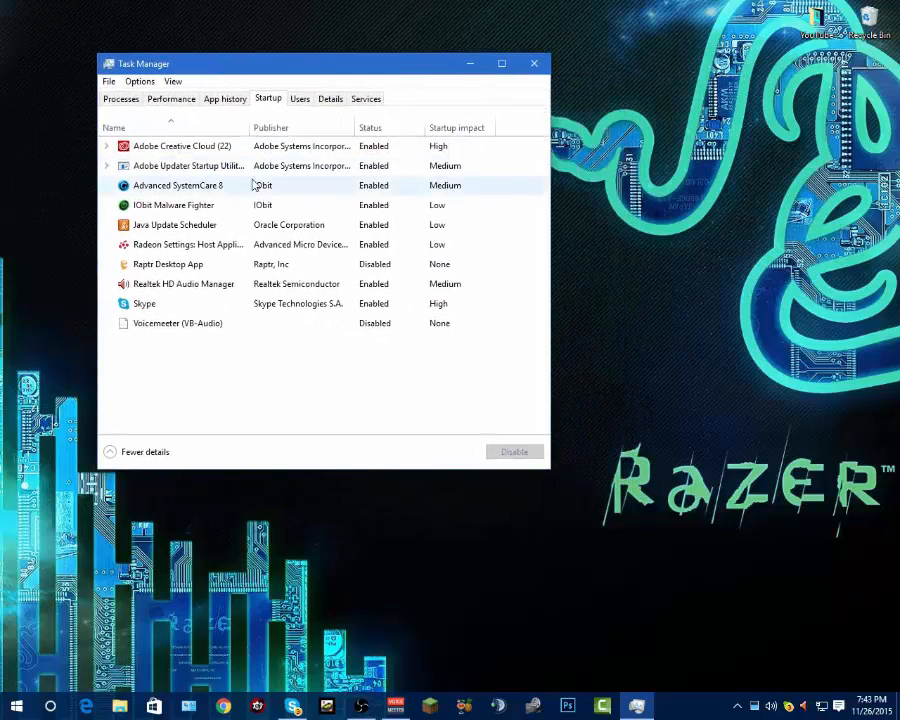
- Disable Raptr Desktop App and Voicemeeter at startup, then bring up options for Radeon Settings
click(180, 146)
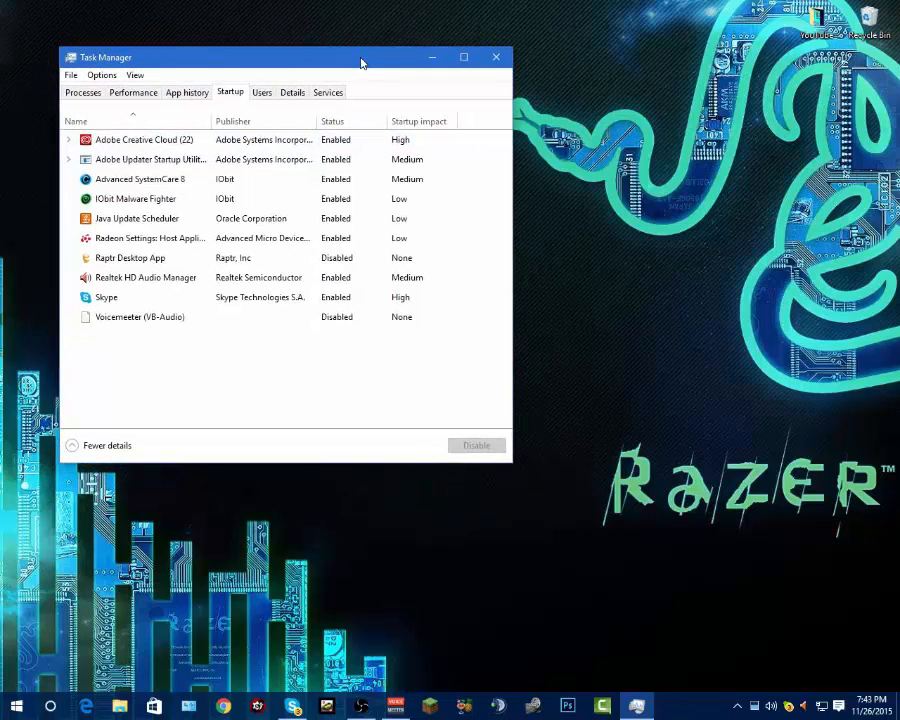
mouse_move(378, 76)
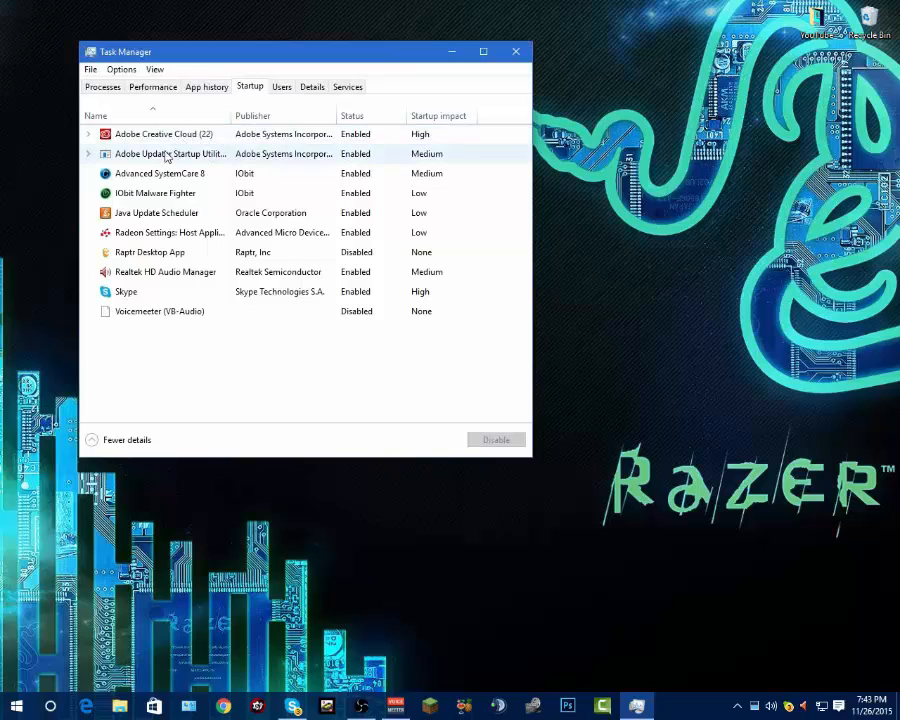
click(150, 252)
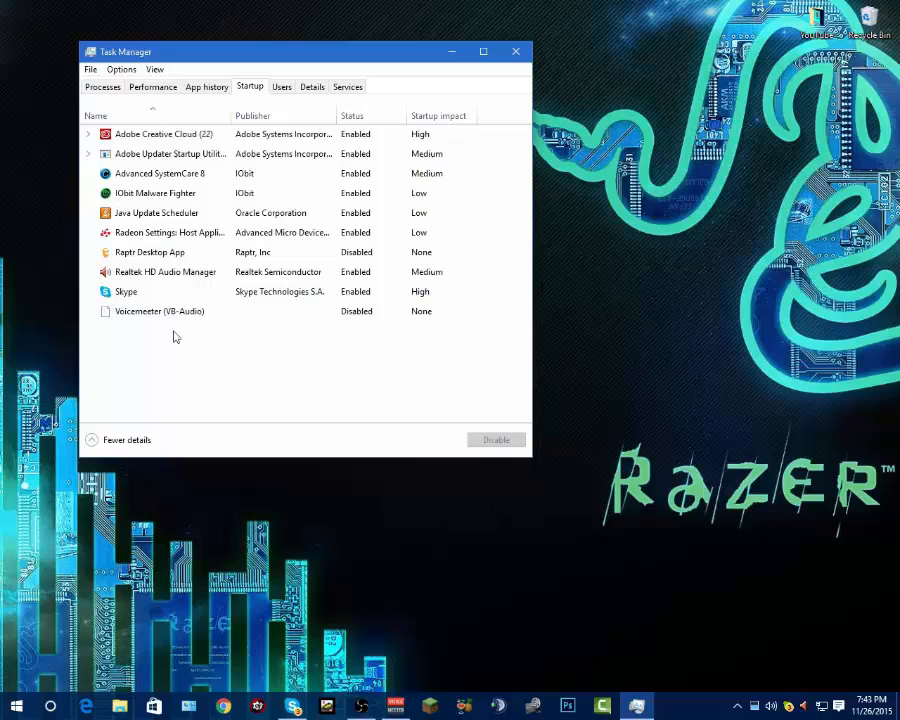
click(150, 252)
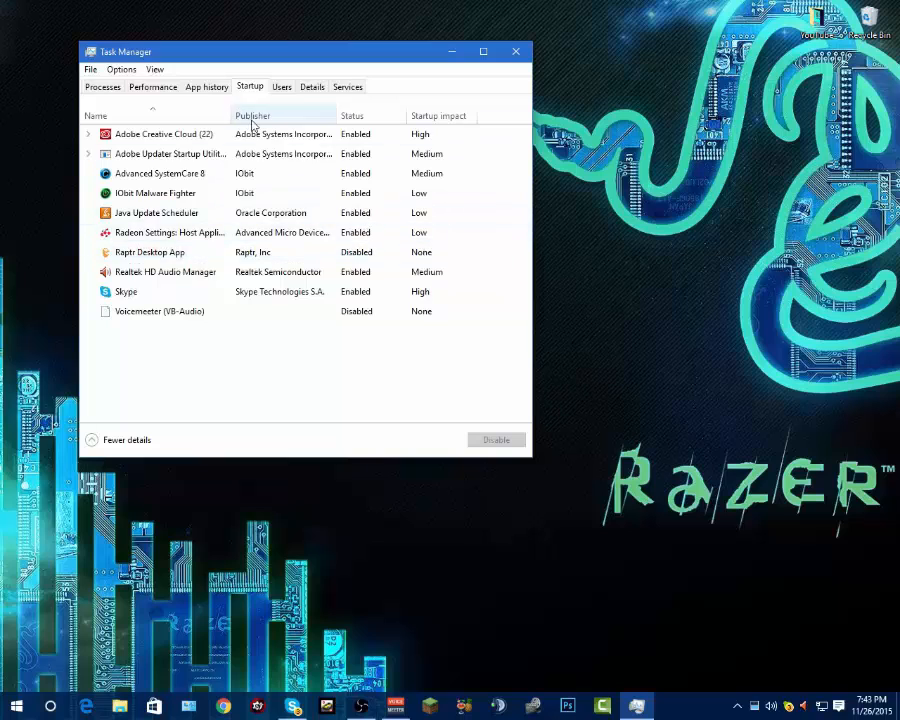
drag(304, 52, 336, 48)
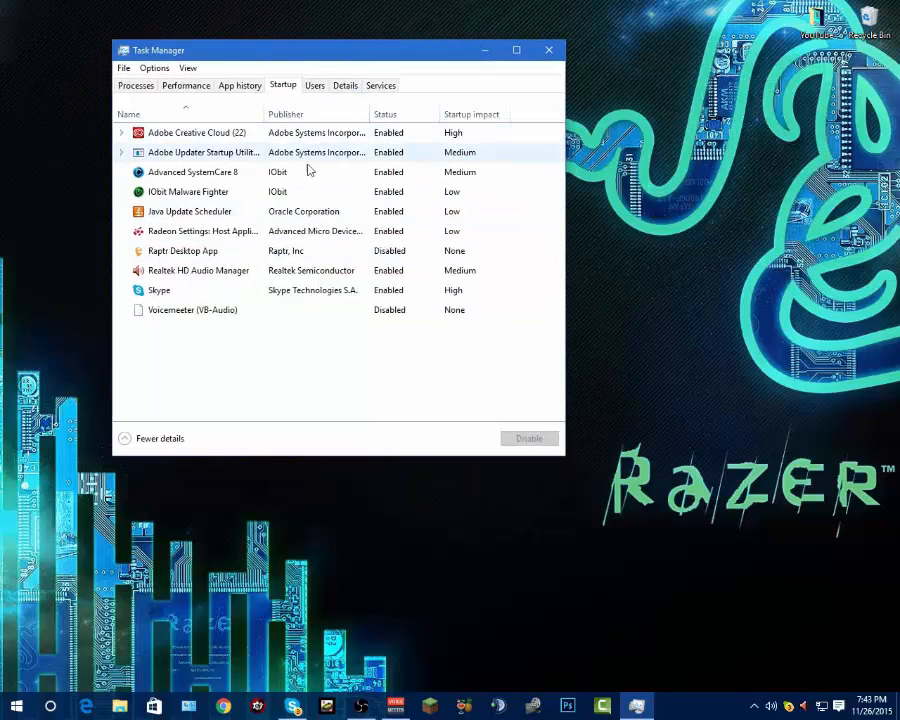
right_click(196, 172)
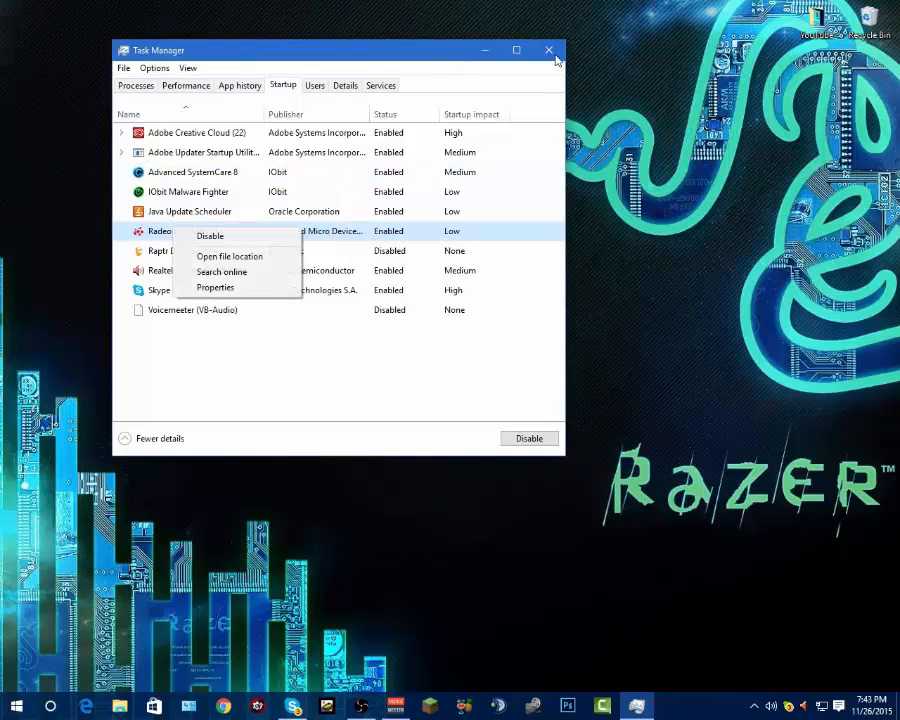
- Close Task Manager and open the Administrative Tools folder
click(548, 50)
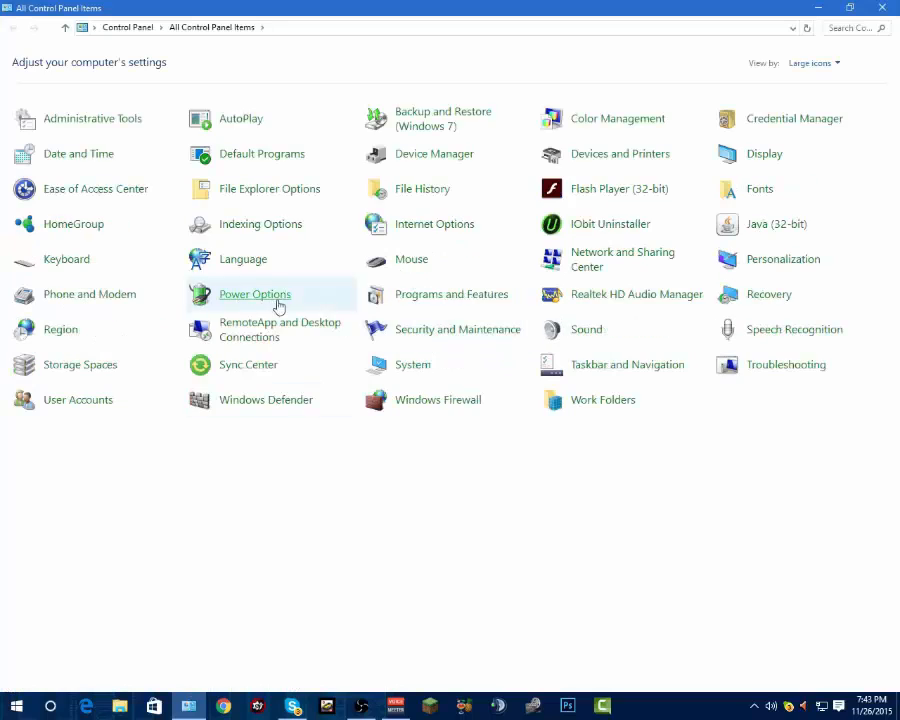
mouse_move(202, 94)
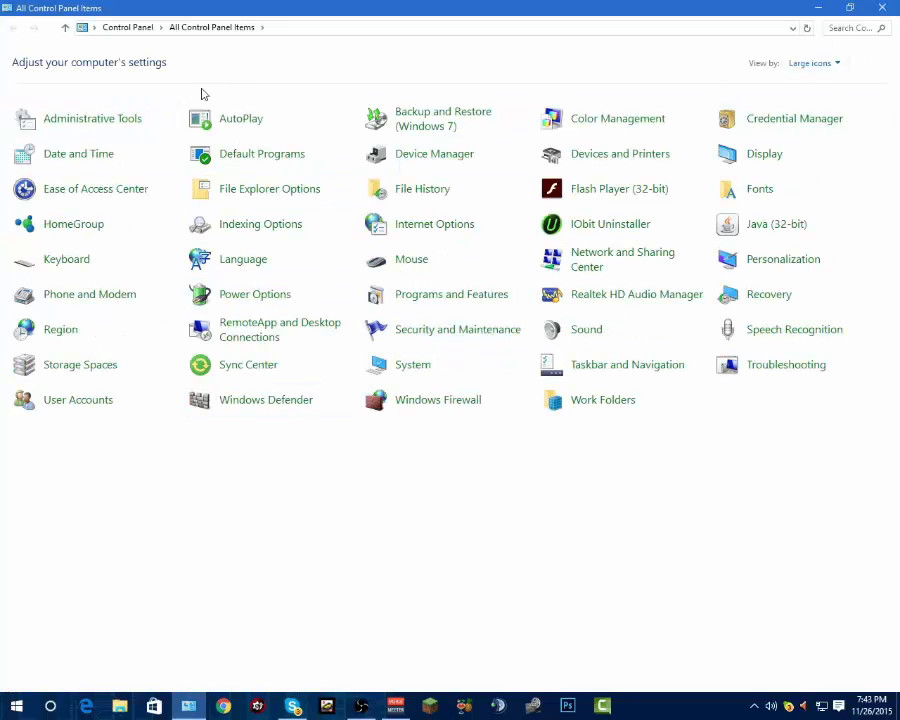
double_click(92, 118)
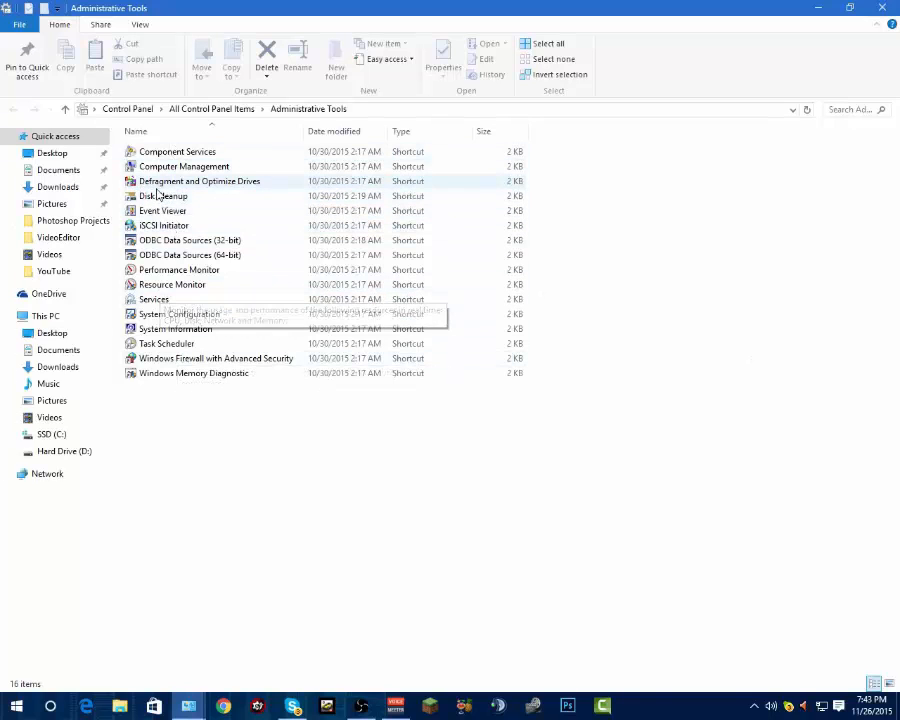
- Launch Disk Cleanup and choose SSD (C:) as the drive to scan
double_click(164, 196)
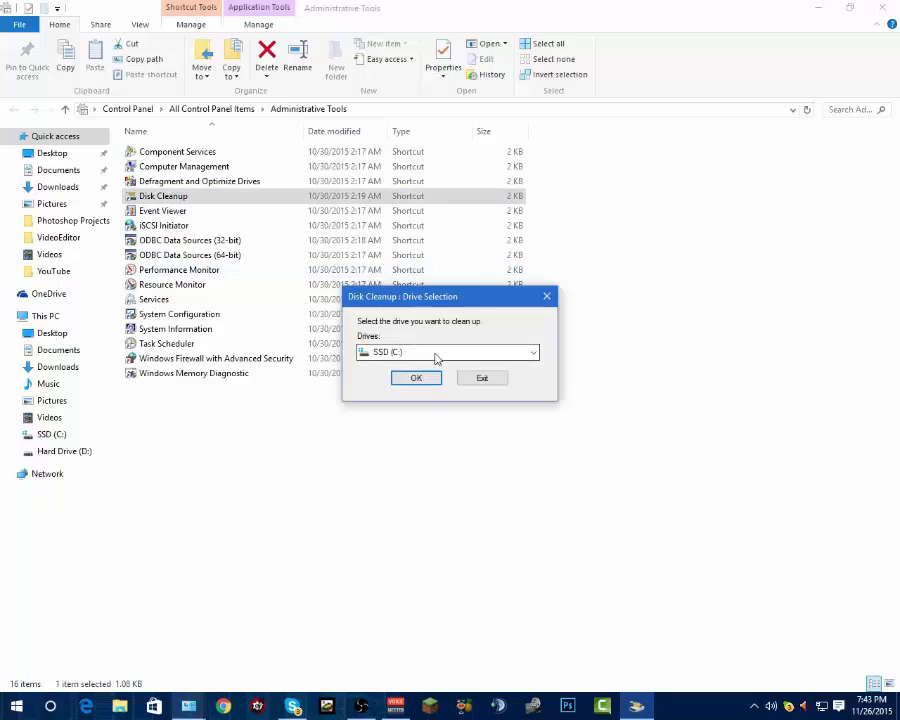
click(532, 352)
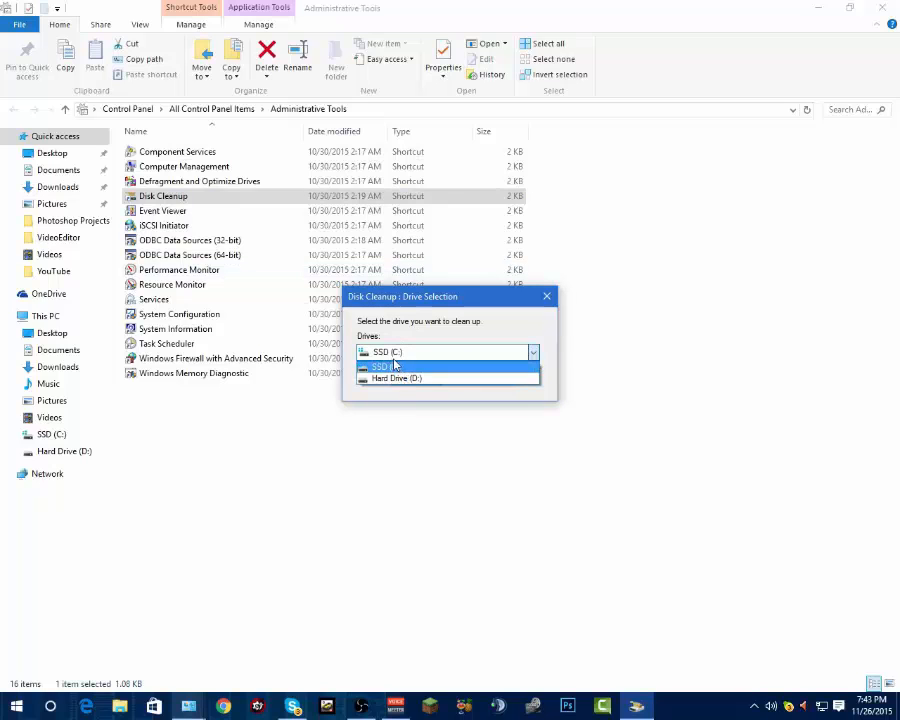
click(380, 366)
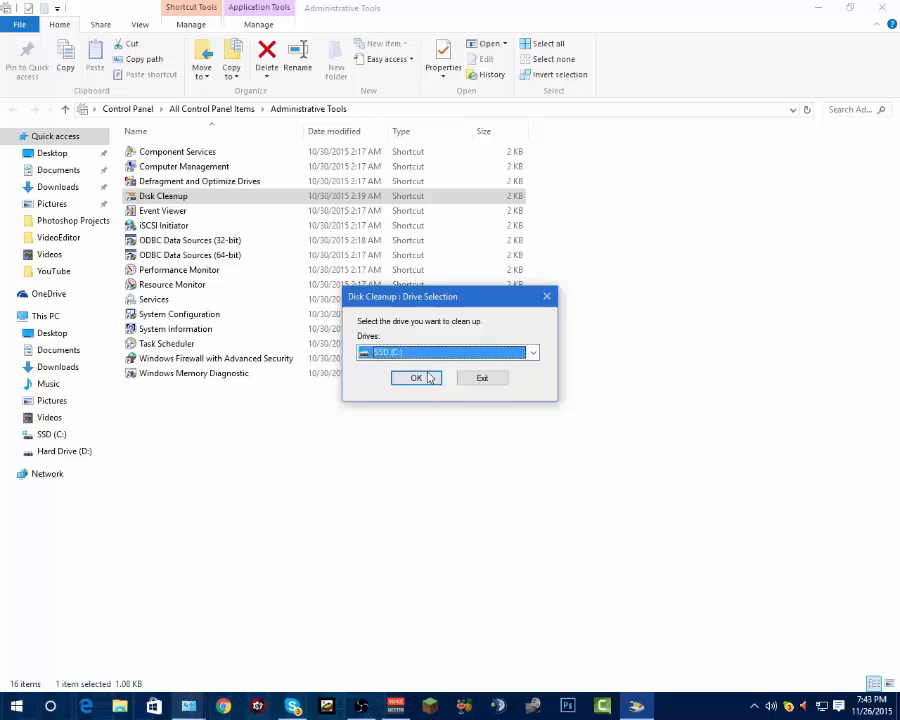
click(532, 352)
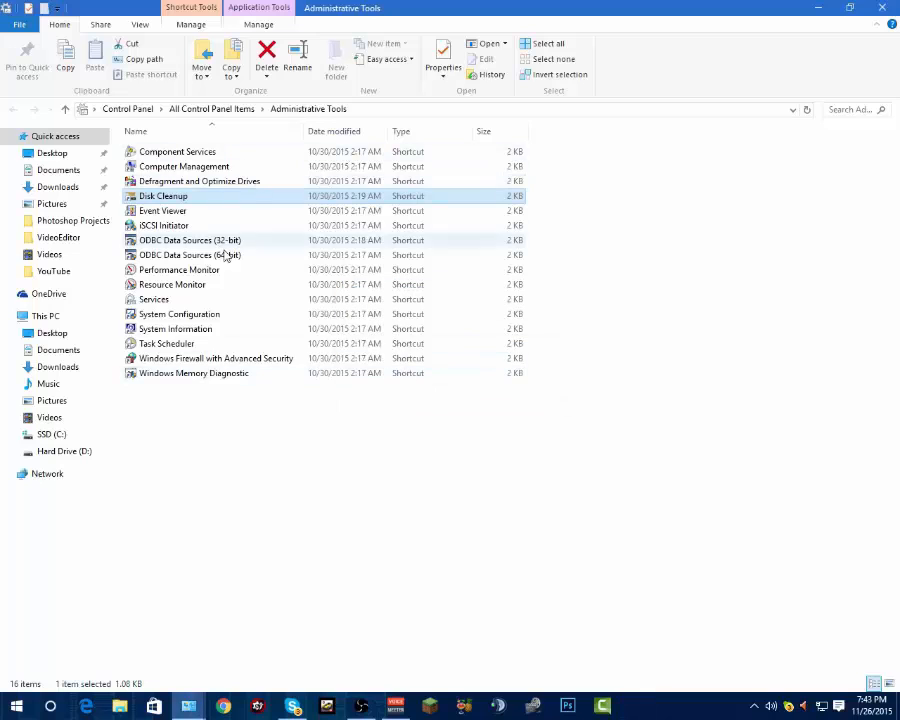
- Review the checked file categories (about 199 MB) and confirm their deletion
double_click(164, 196)
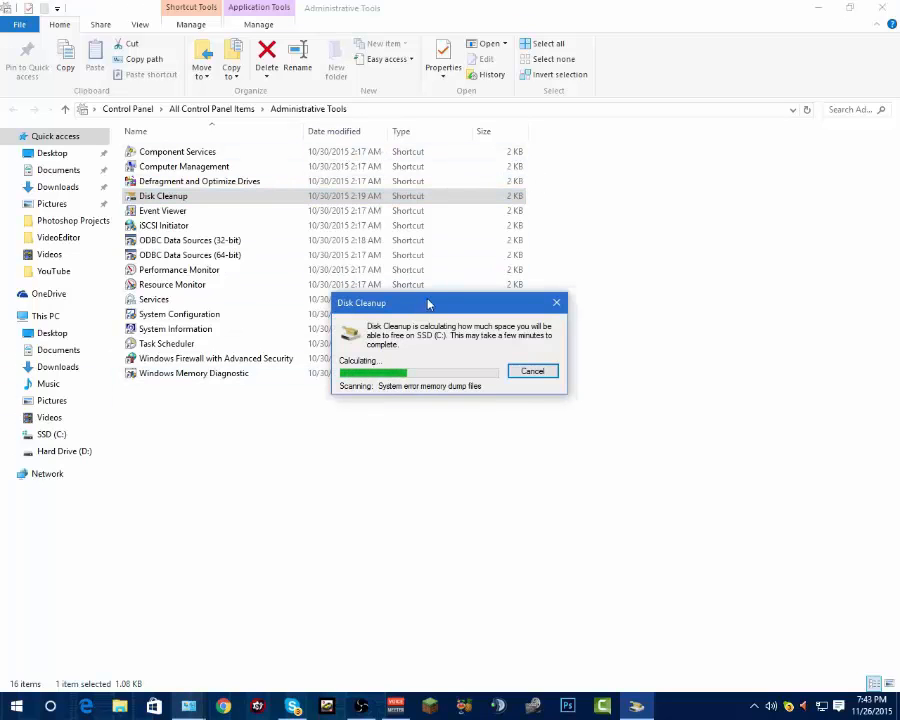
drag(428, 304, 372, 244)
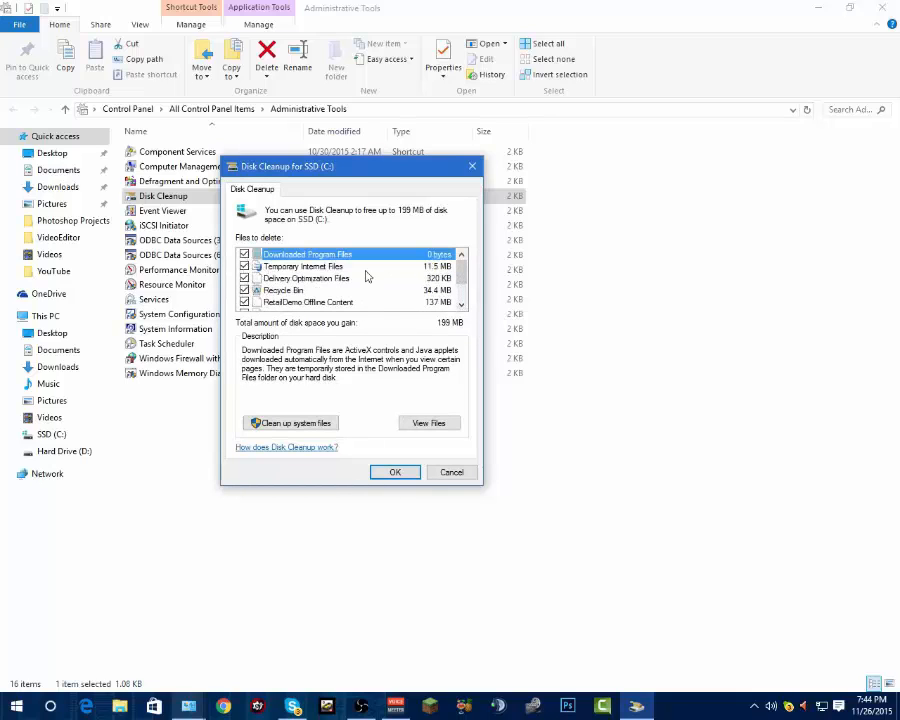
scroll(down, 3)
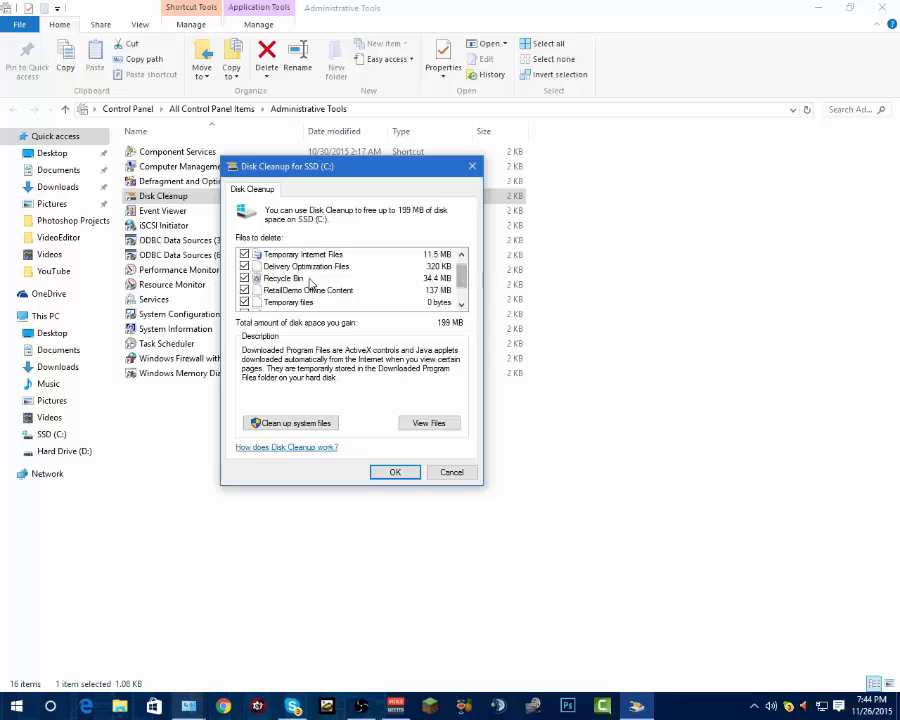
scroll(down, 3)
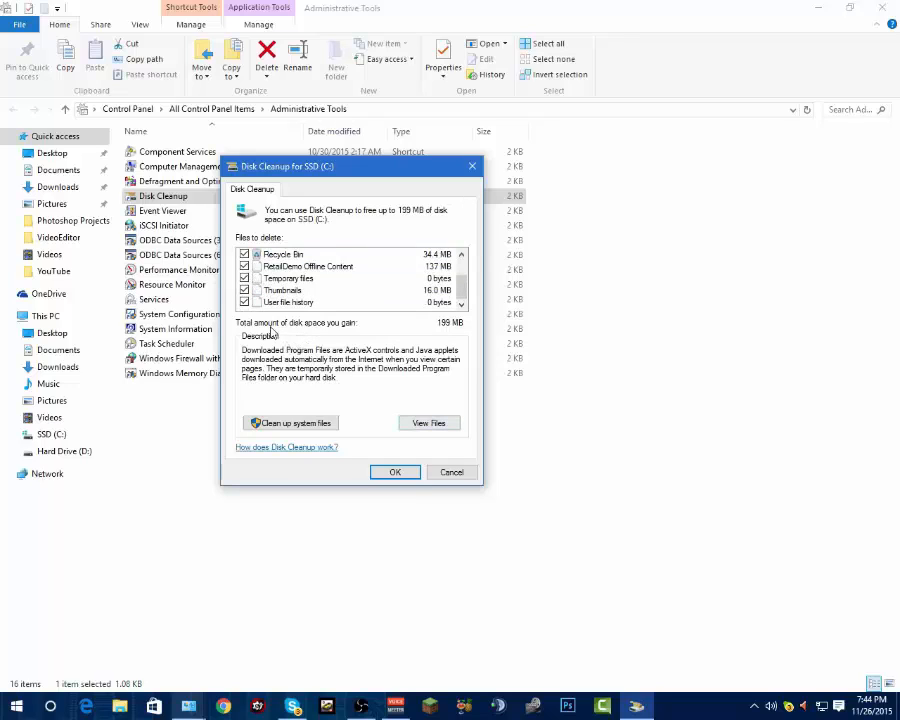
mouse_move(416, 312)
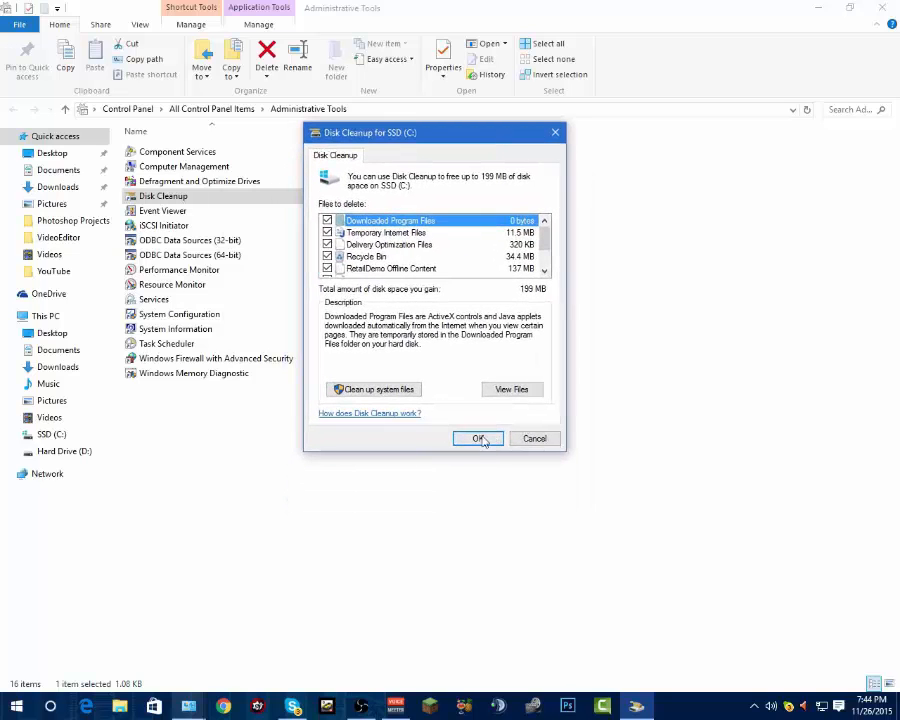
click(478, 438)
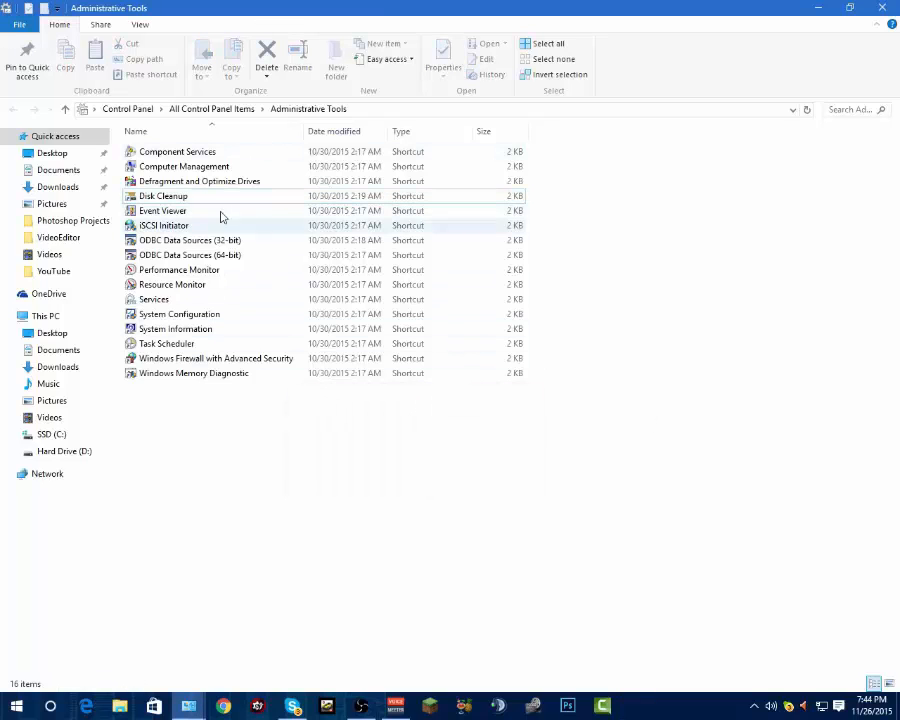
- Launch Defragment and Optimize Drives, listing SSD (C:) and Hard Drive (D:)
click(216, 358)
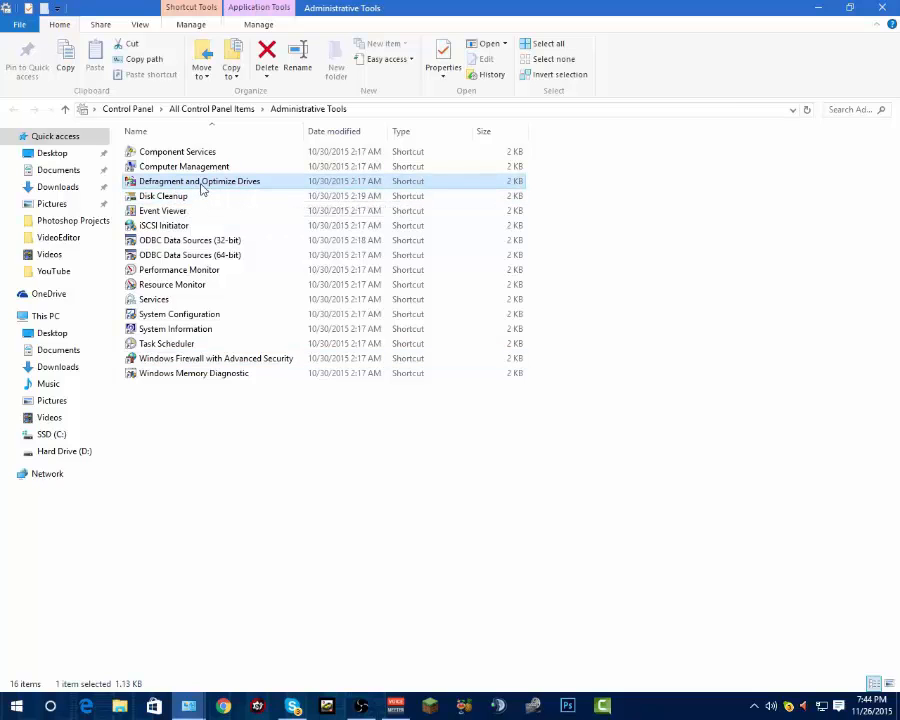
double_click(200, 180)
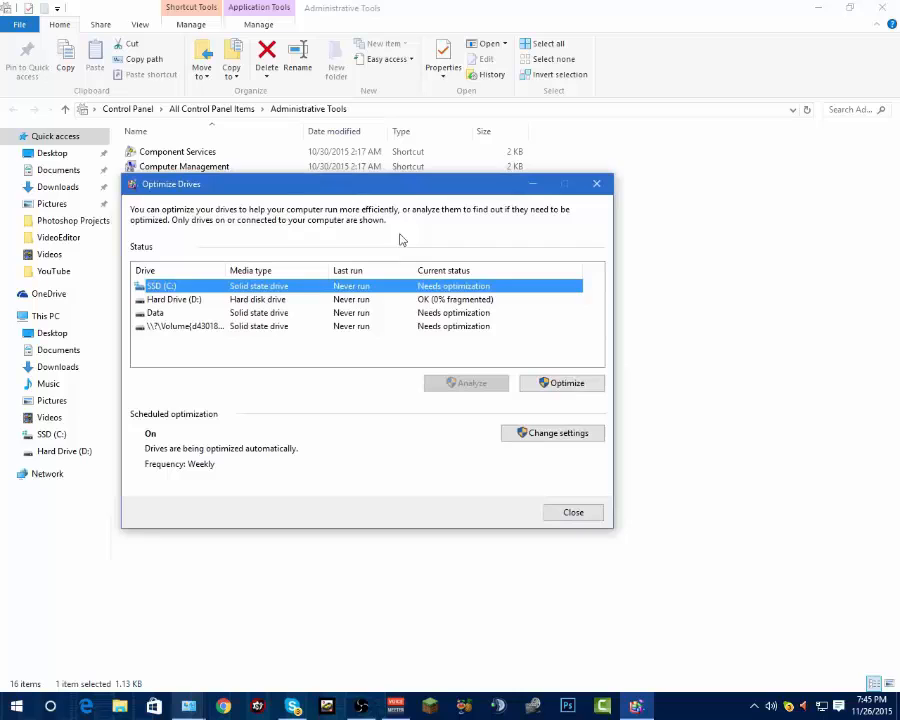
- Check the status of SSD (C:) and Hard Drive (D:) in Optimize Drives, then close the tool
click(156, 312)
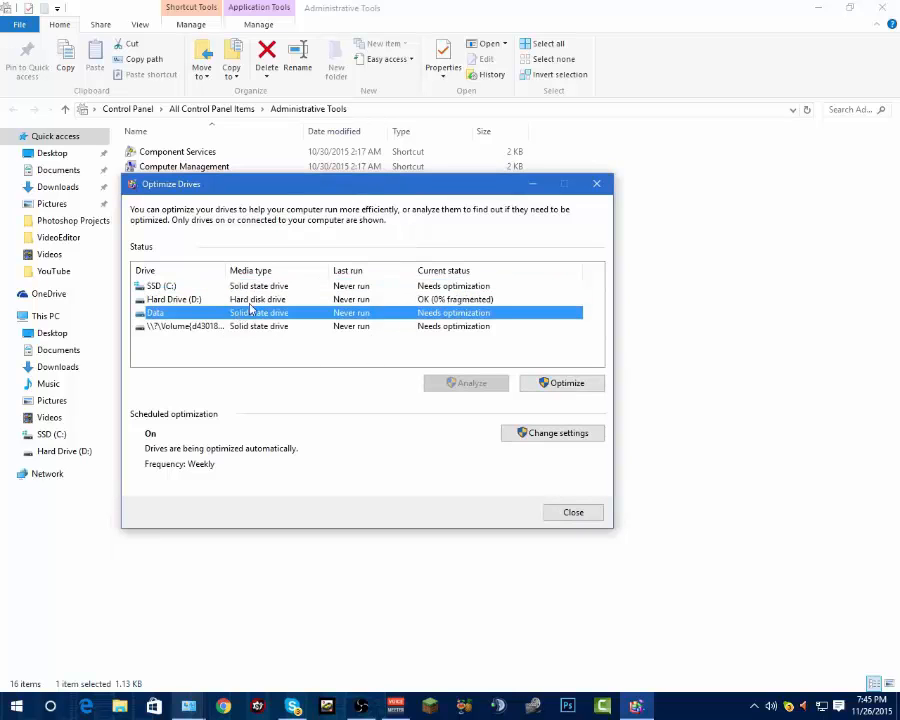
click(160, 286)
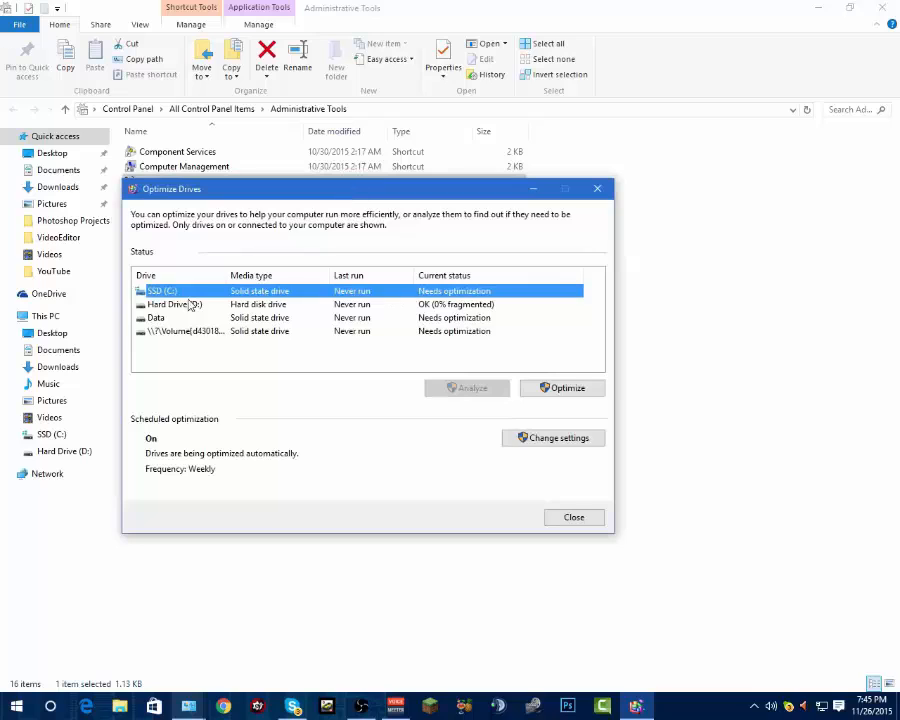
mouse_move(308, 296)
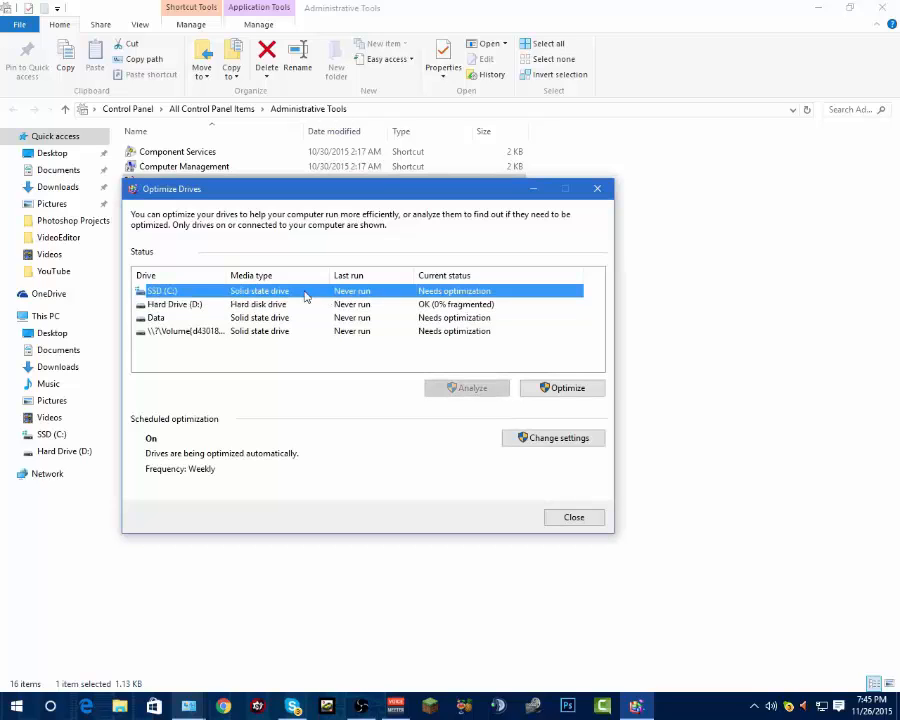
click(172, 304)
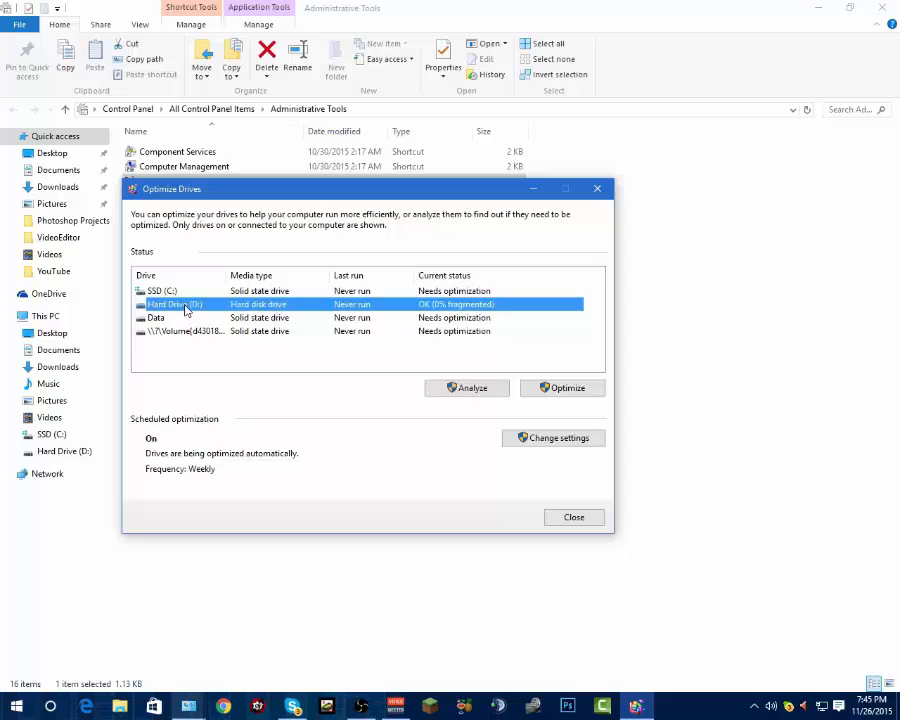
mouse_move(458, 318)
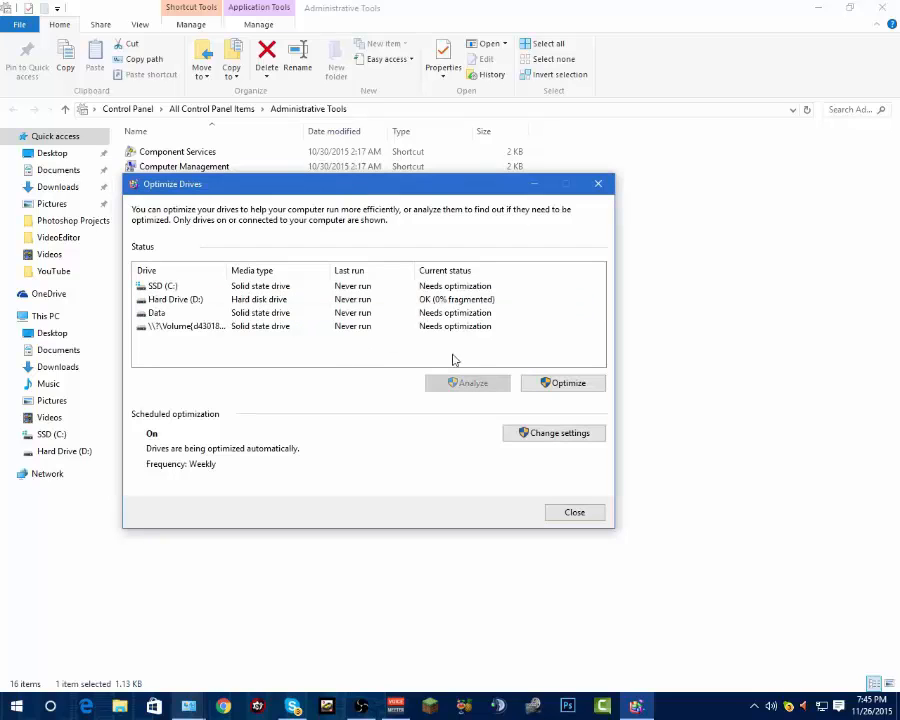
click(164, 286)
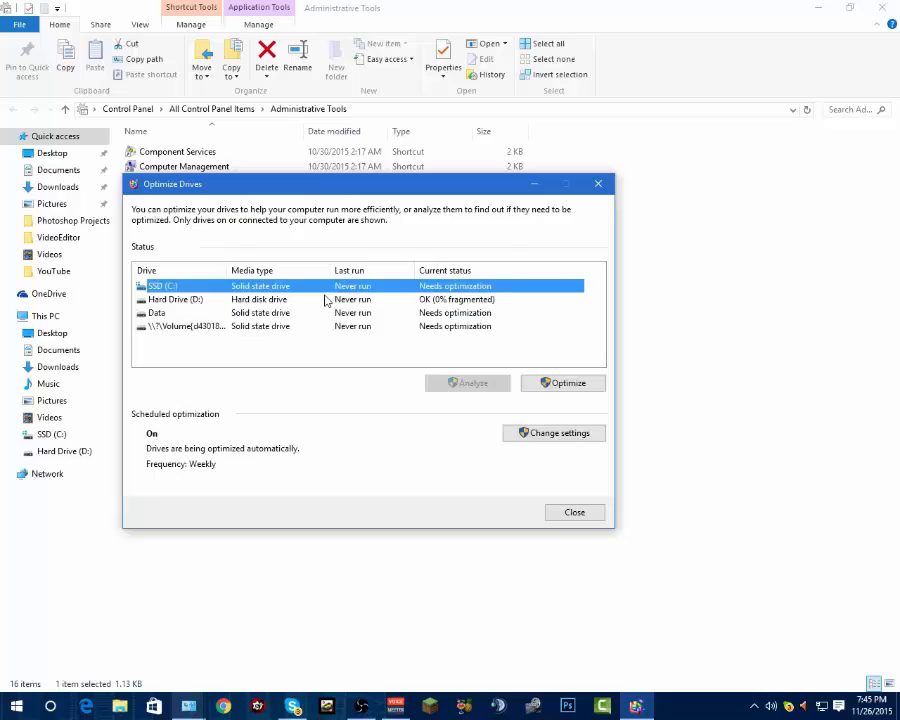
click(156, 312)
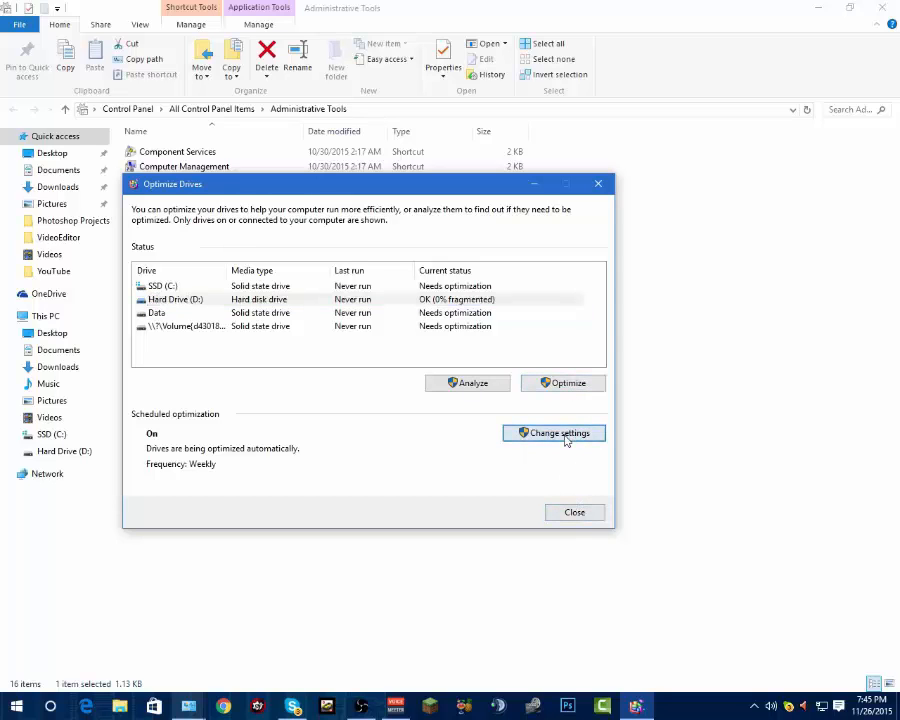
click(554, 432)
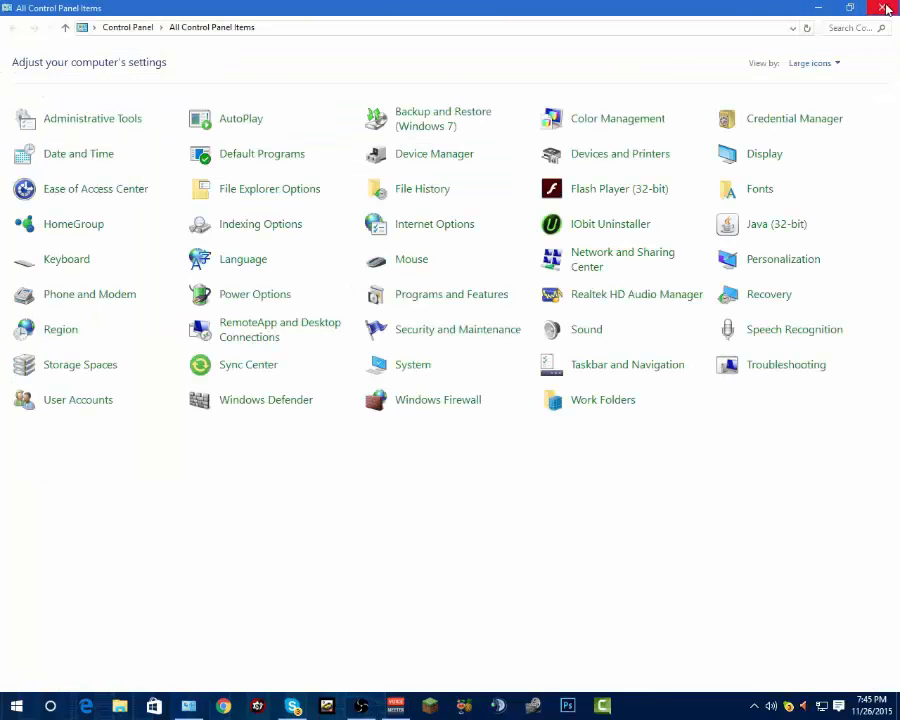
- Close Control Panel to return to the desktop
click(884, 8)
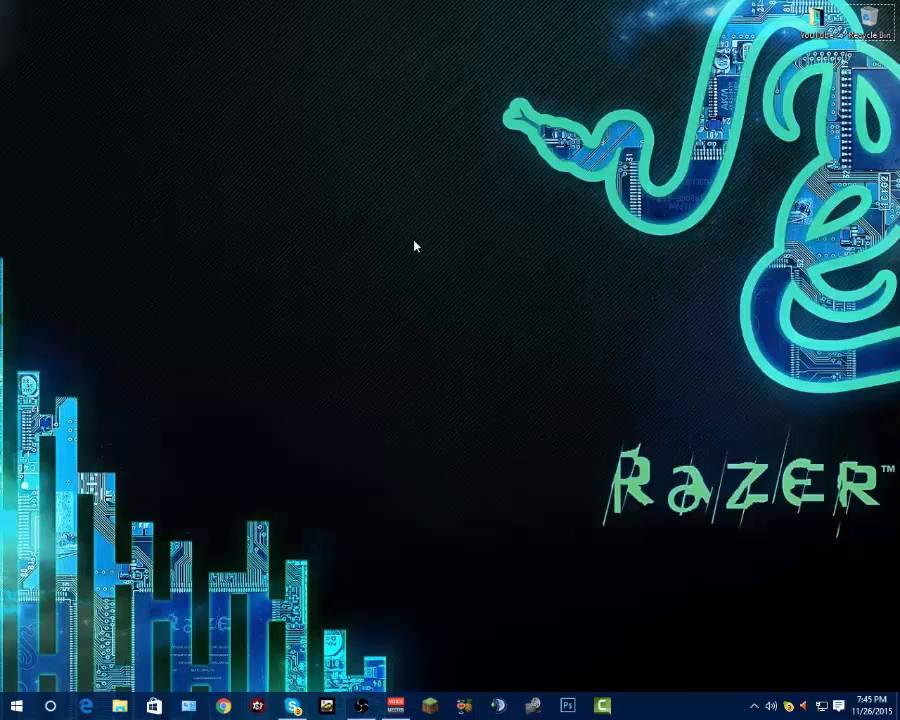
mouse_move(364, 216)
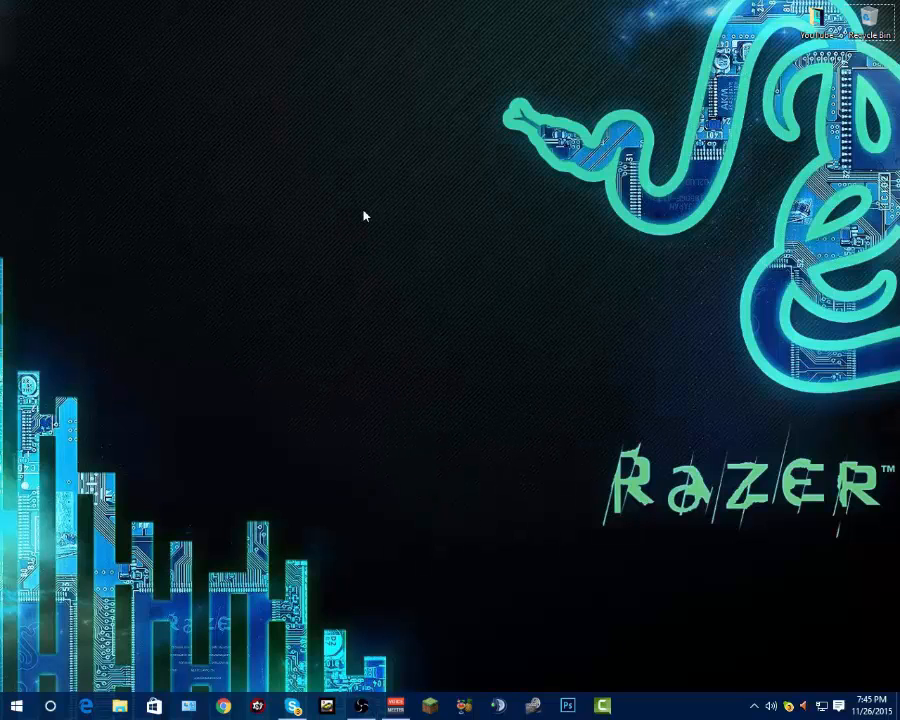